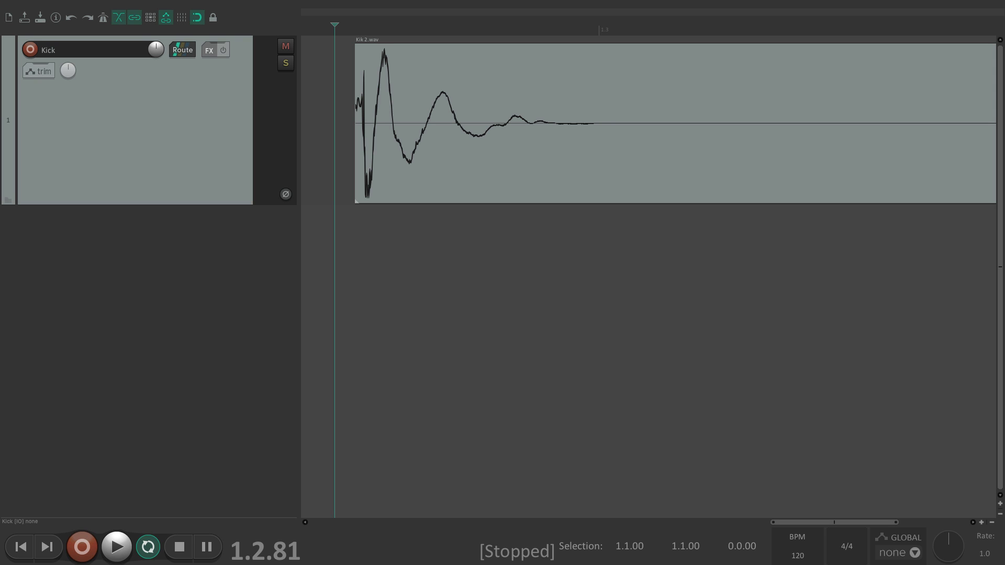
Step: Reach the audio device settings and keep SSL 2+ selected as the audio device
{"action": "left_click", "coordinate": [538, 8]}
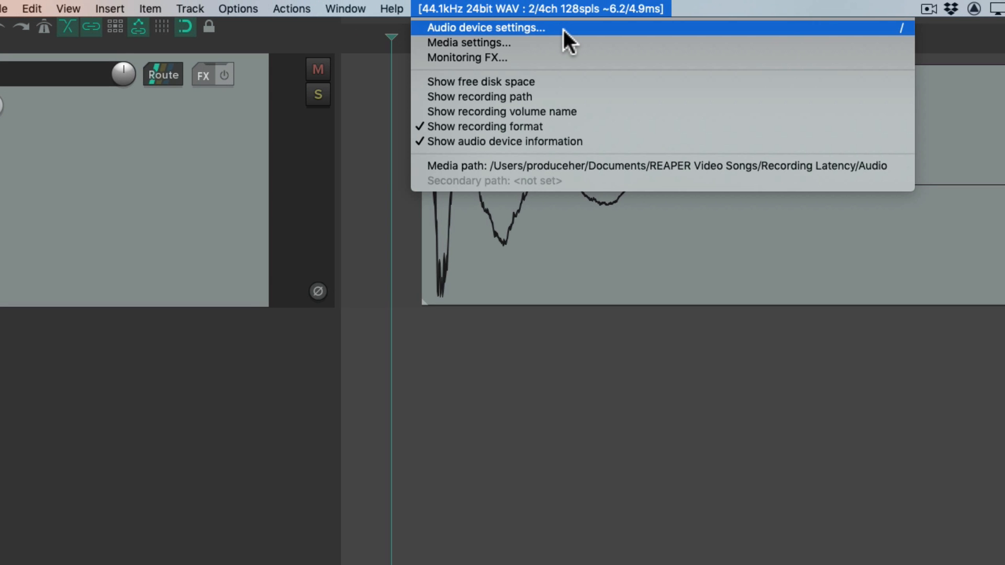
{"action": "left_click", "coordinate": [486, 28]}
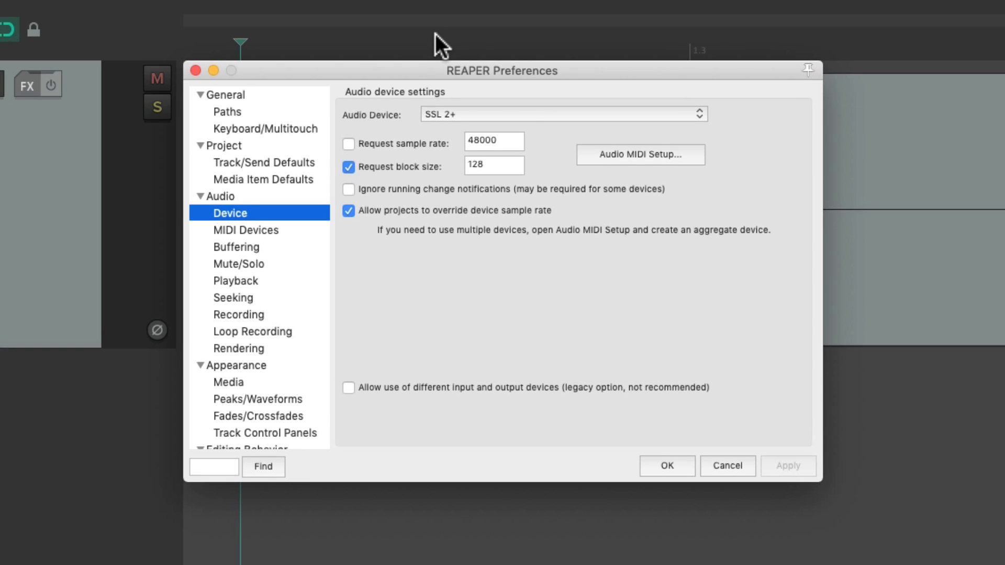
{"action": "left_click", "coordinate": [561, 114]}
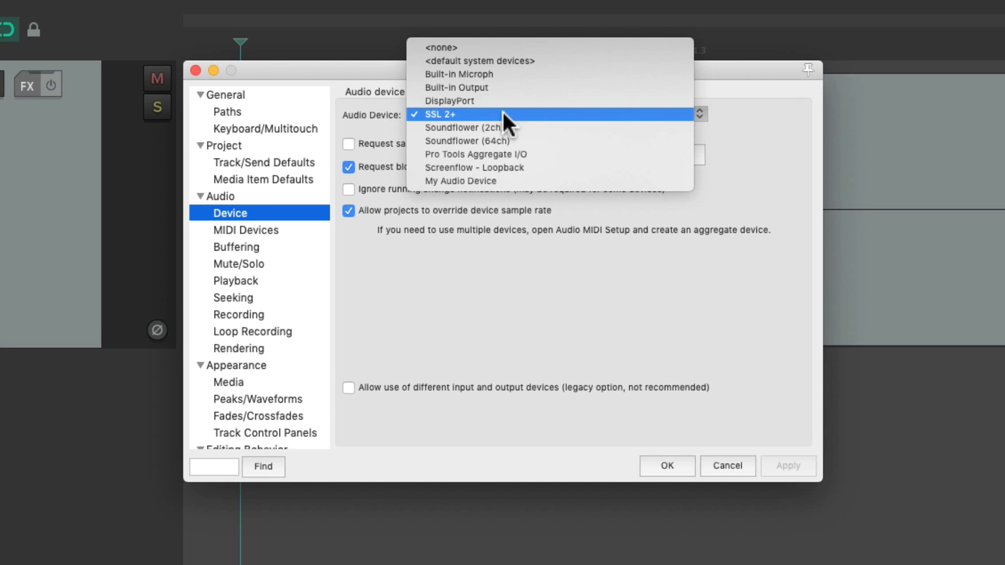
{"action": "left_click", "coordinate": [439, 114]}
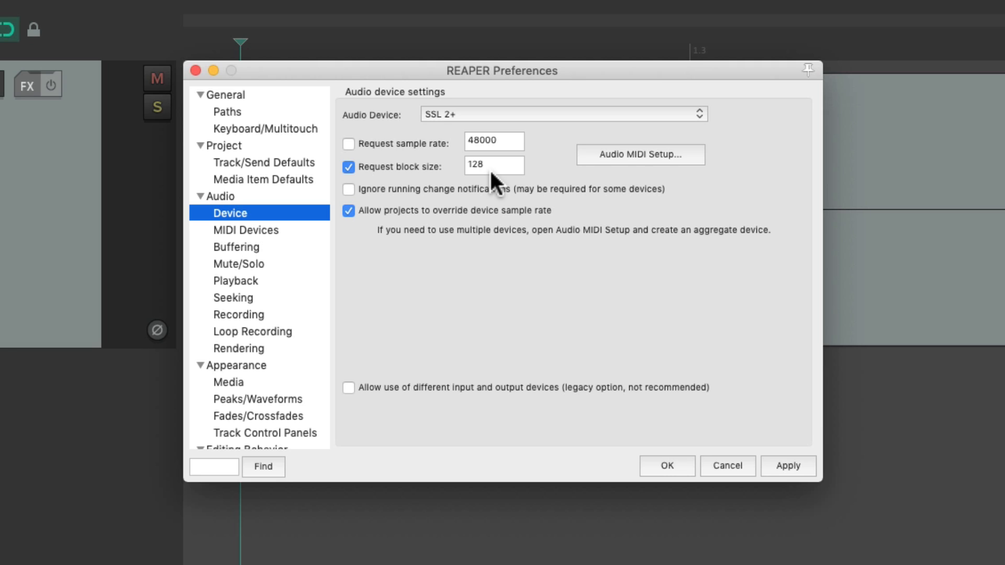
{"action": "mouse_move", "coordinate": [522, 176]}
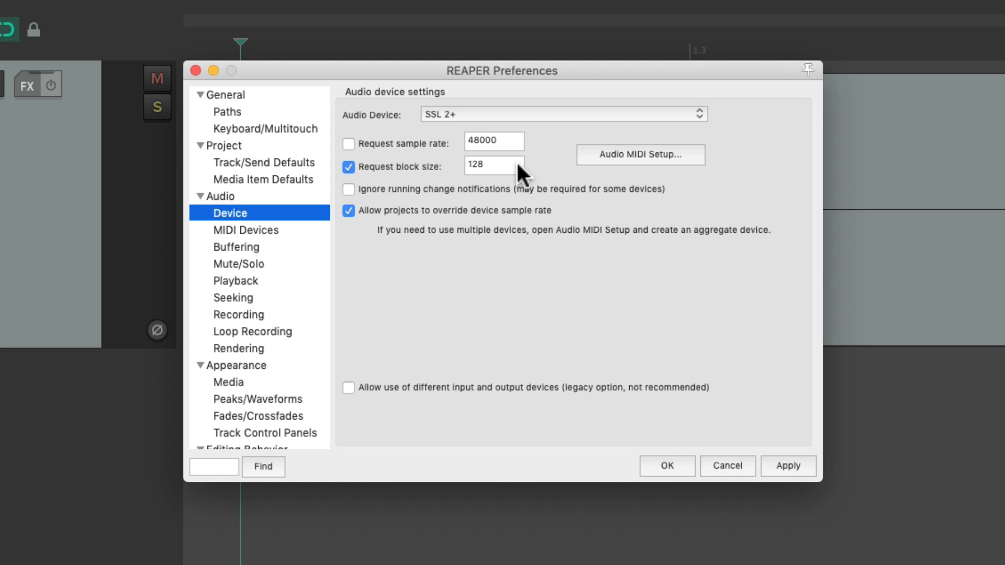
{"action": "mouse_move", "coordinate": [510, 178]}
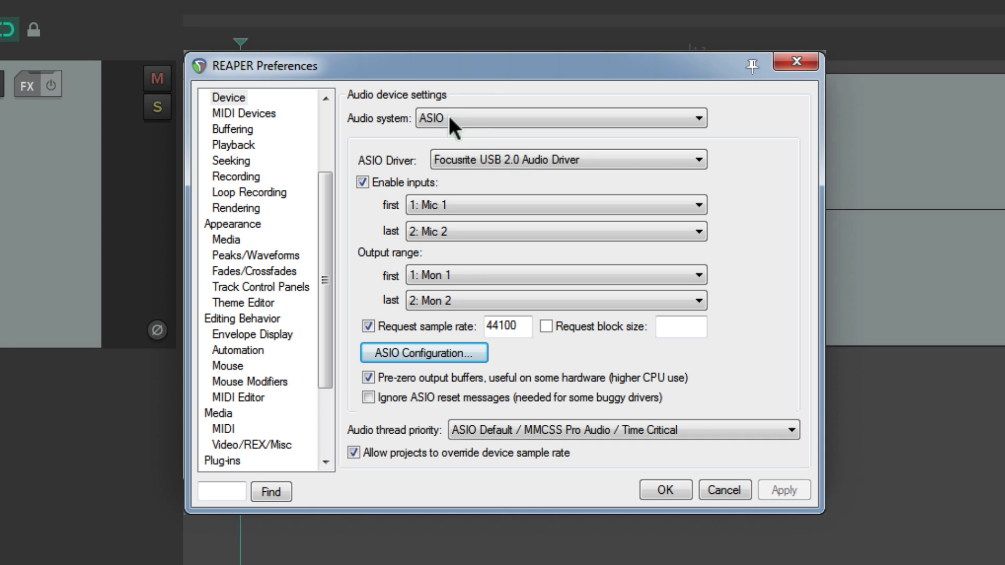
{"action": "mouse_move", "coordinate": [477, 365]}
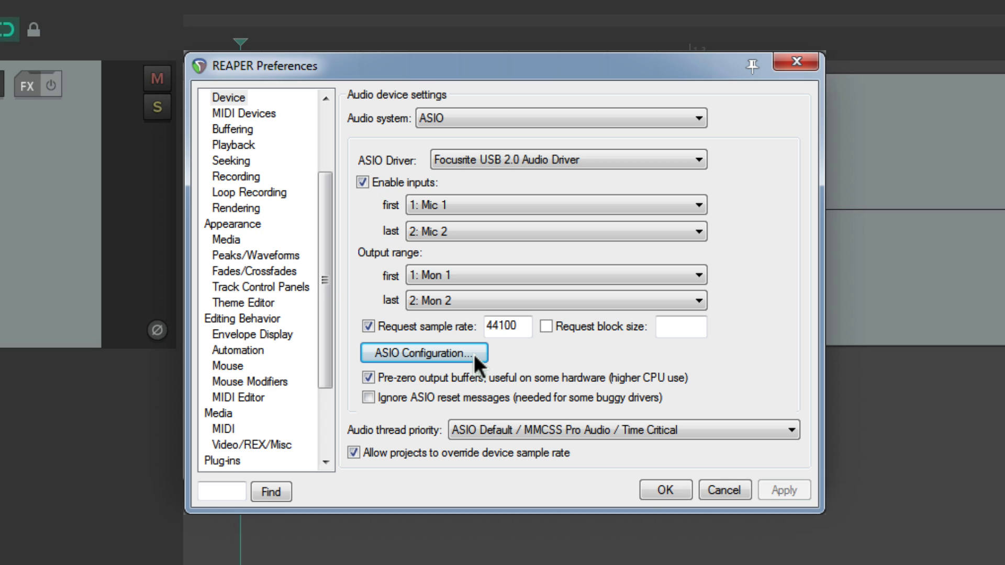
{"action": "mouse_move", "coordinate": [626, 347]}
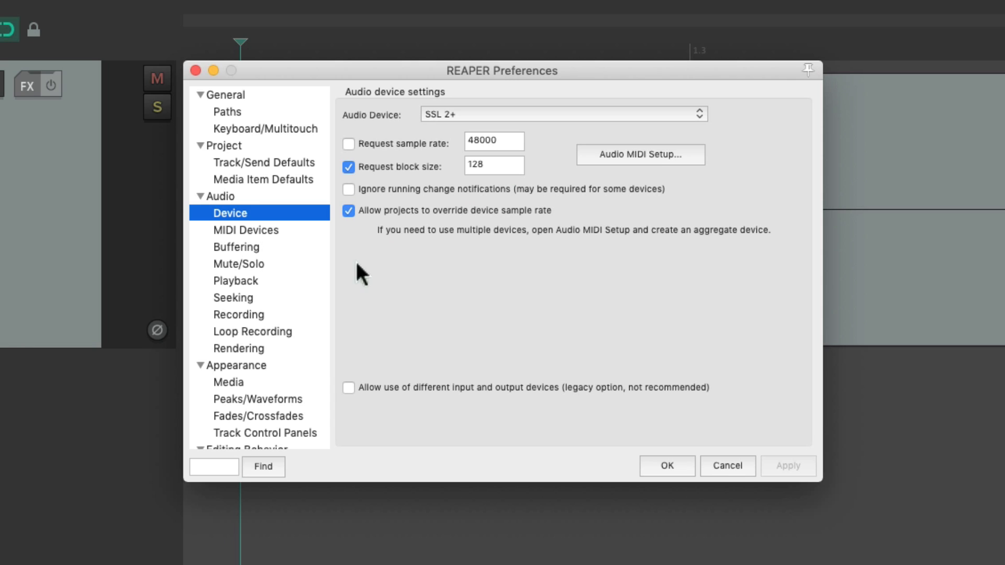
Step: Turn off 'Use audio driver reported latency' in the Recording preferences and confirm
{"action": "left_click", "coordinate": [239, 314]}
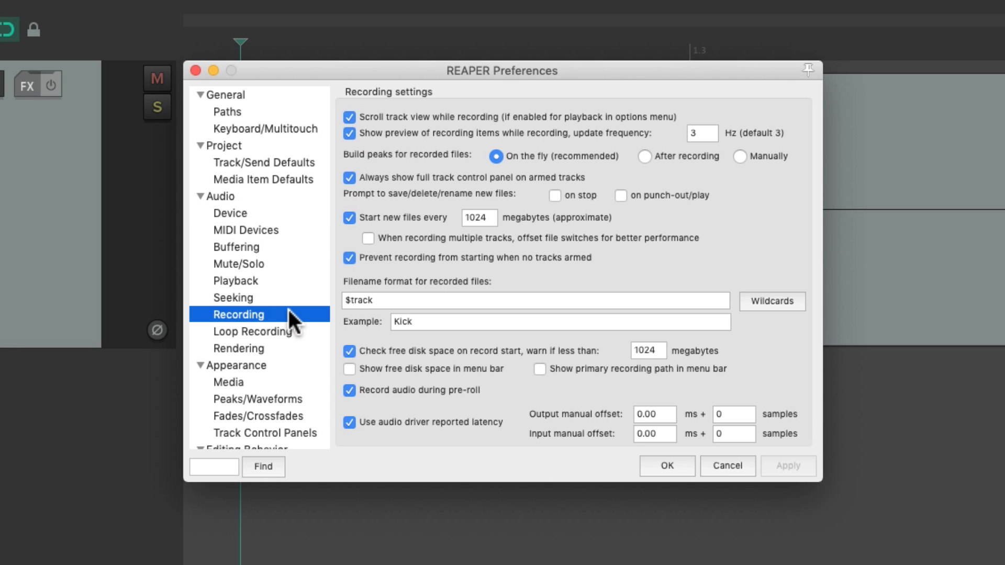
{"action": "mouse_move", "coordinate": [411, 438]}
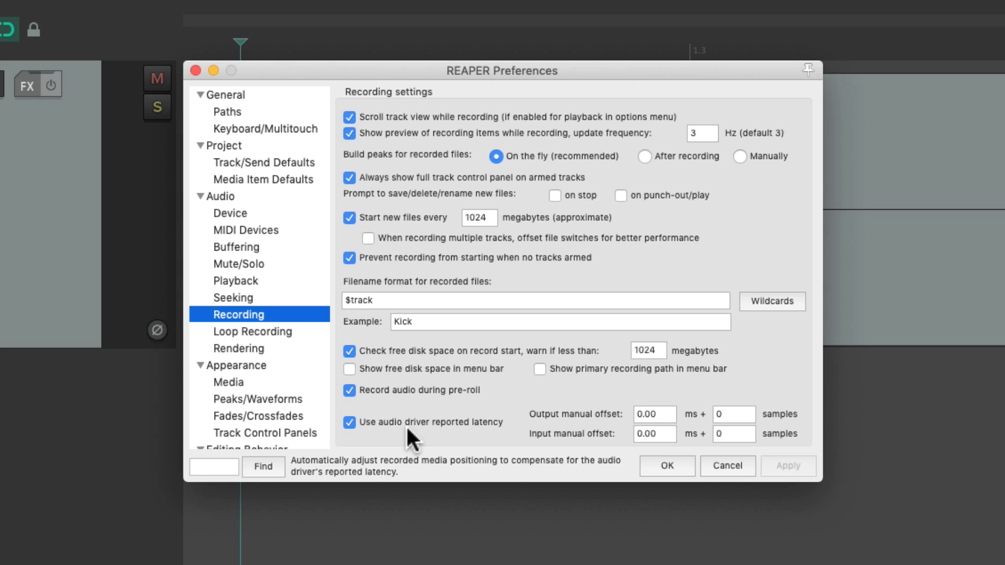
{"action": "left_click", "coordinate": [349, 421]}
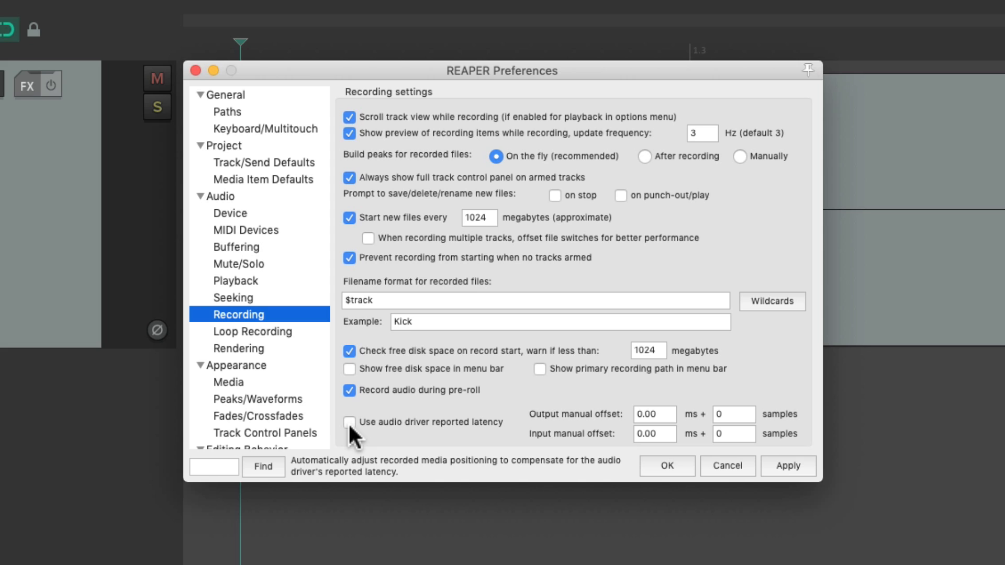
{"action": "mouse_move", "coordinate": [666, 465]}
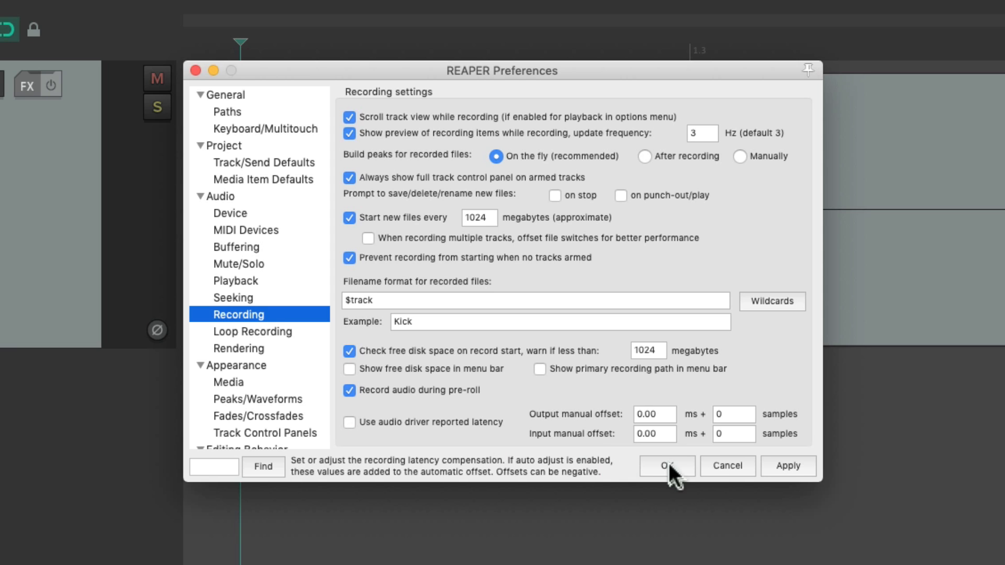
{"action": "left_click", "coordinate": [666, 466]}
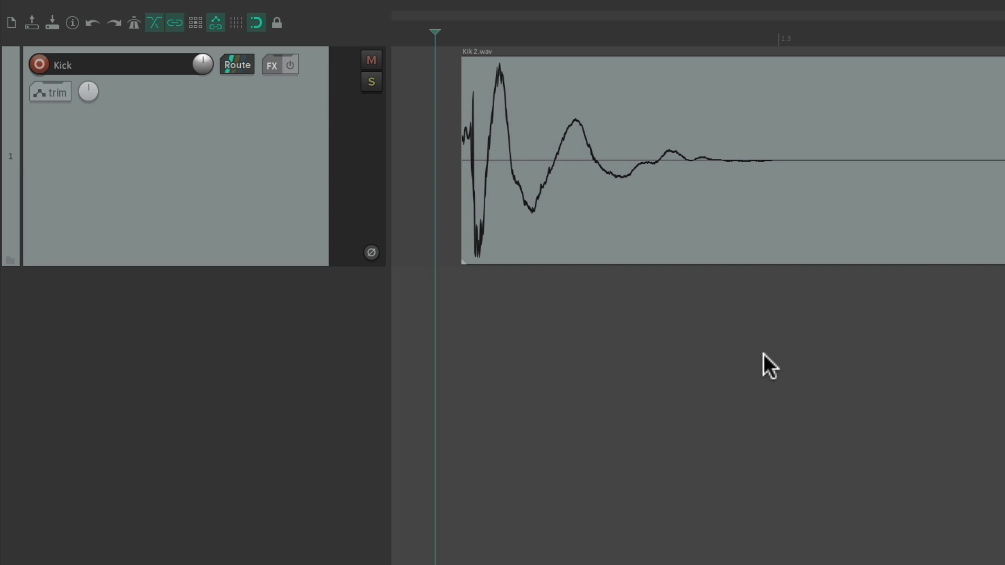
{"action": "mouse_move", "coordinate": [631, 157]}
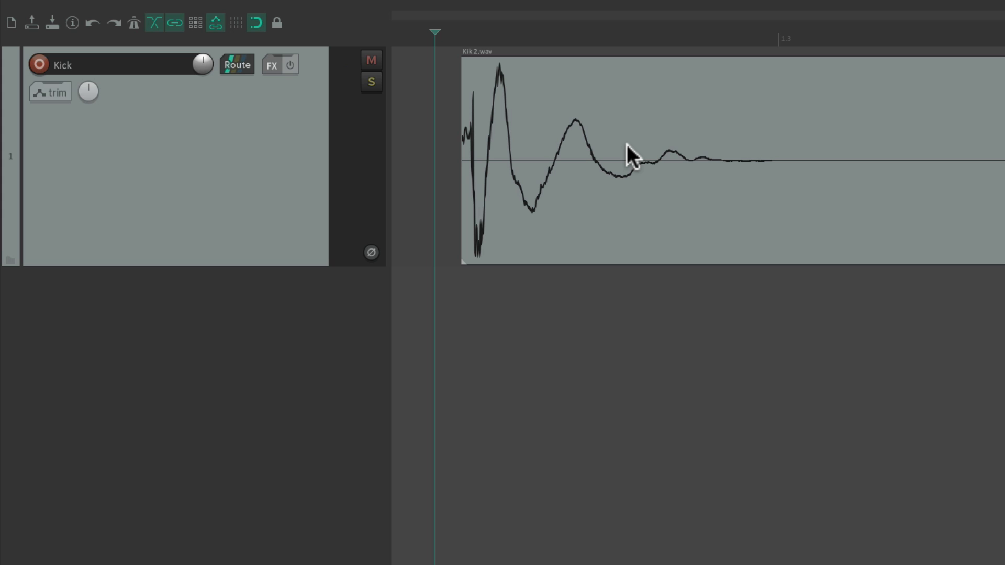
{"action": "mouse_move", "coordinate": [544, 132]}
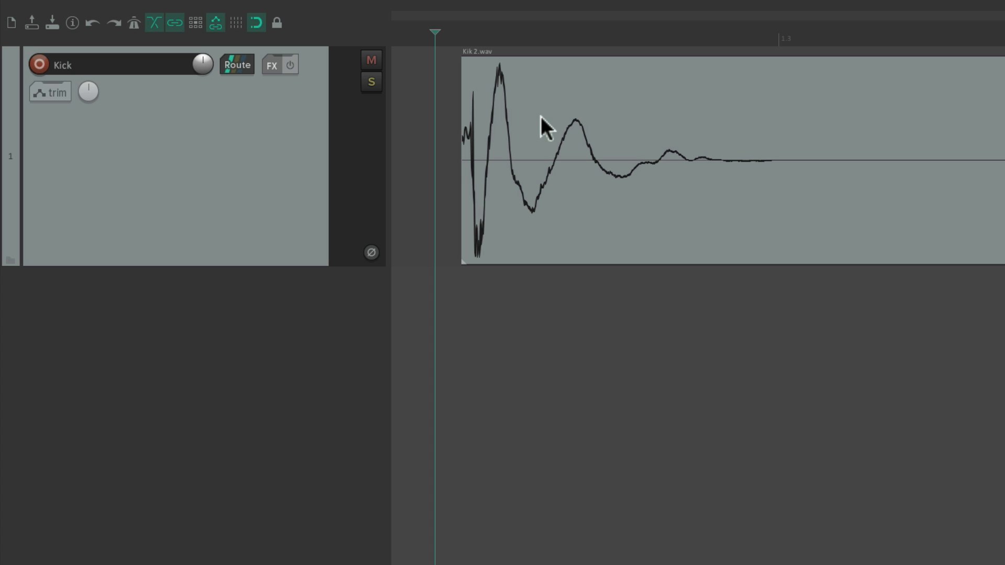
{"action": "mouse_move", "coordinate": [624, 135]}
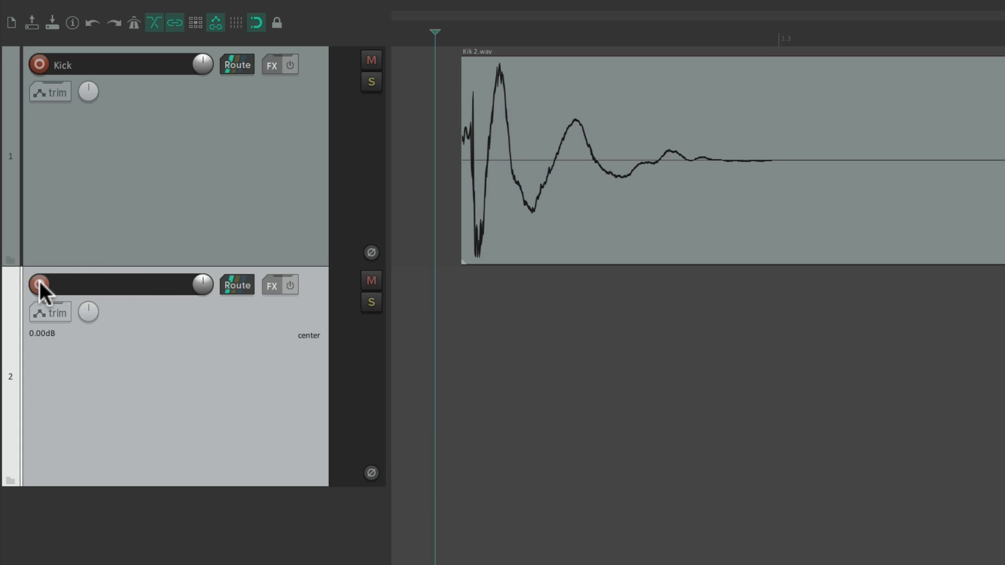
Step: Arm track 2 for recording with mono Input 2 as its input
{"action": "right_click", "coordinate": [39, 285]}
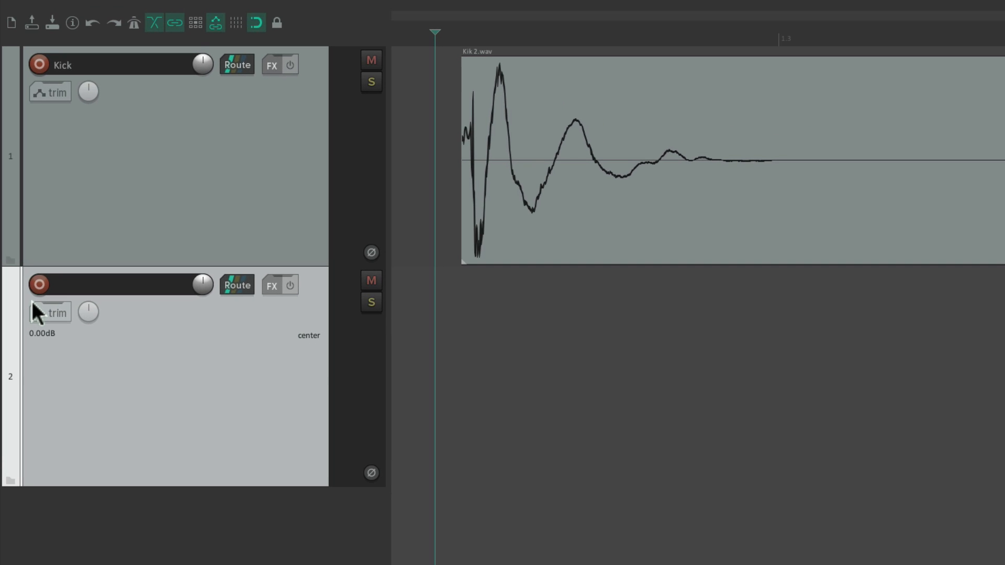
{"action": "mouse_move", "coordinate": [240, 142]}
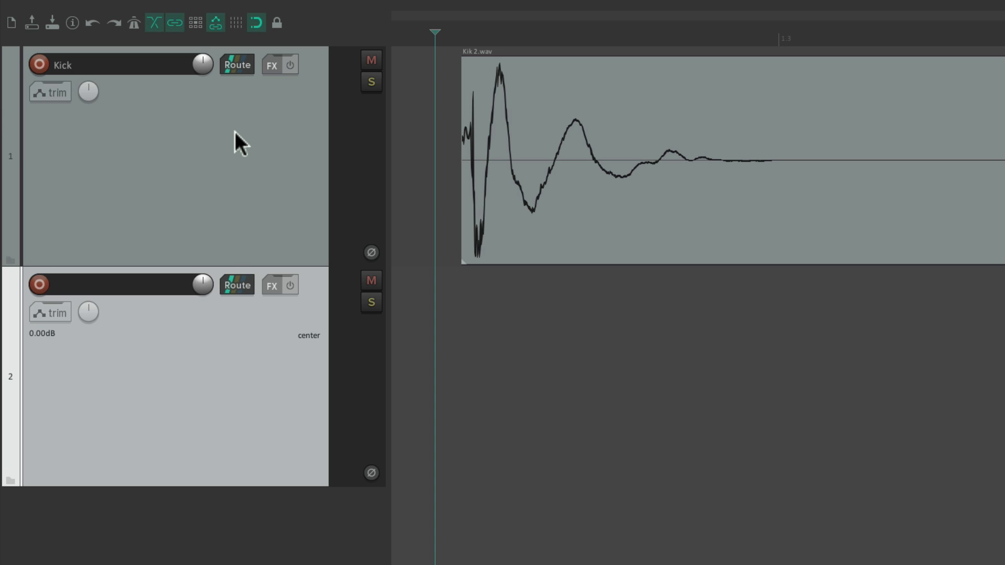
{"action": "mouse_move", "coordinate": [232, 362]}
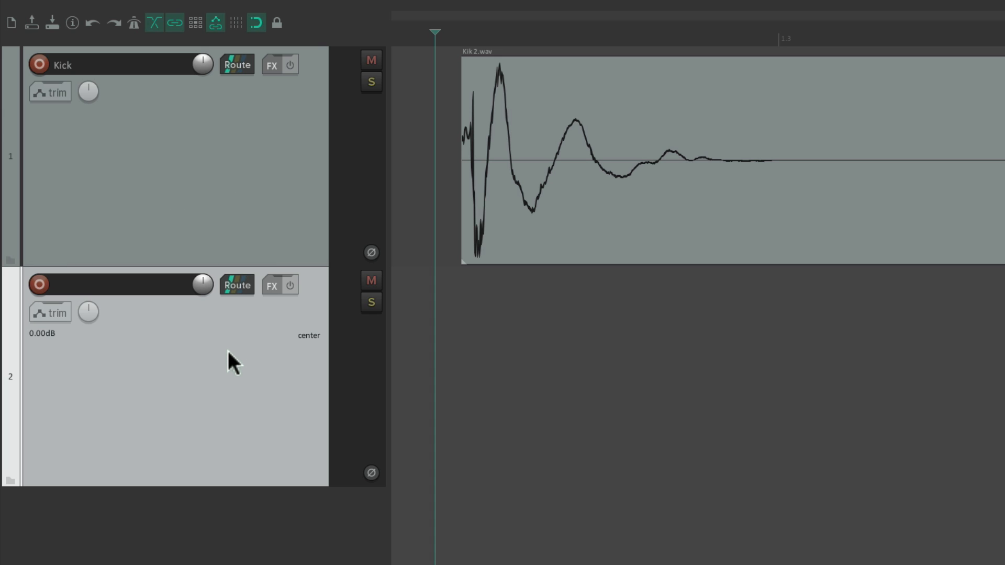
{"action": "left_click", "coordinate": [38, 285]}
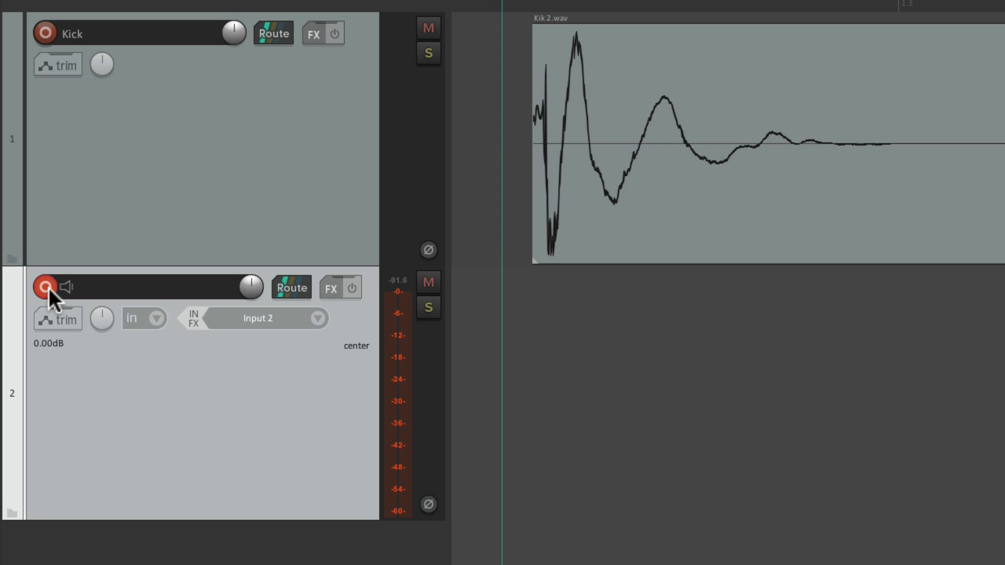
{"action": "left_click", "coordinate": [318, 318]}
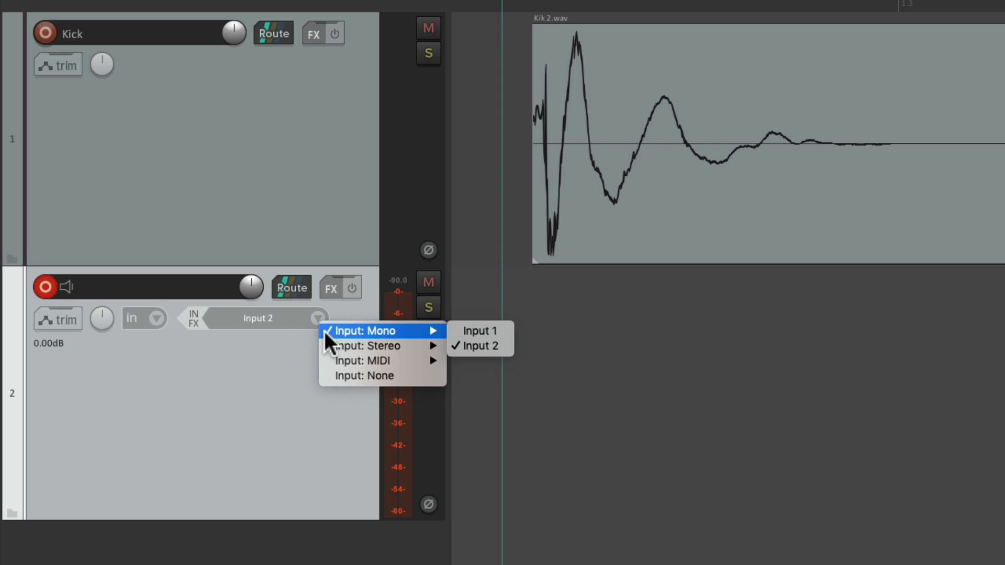
{"action": "mouse_move", "coordinate": [478, 347]}
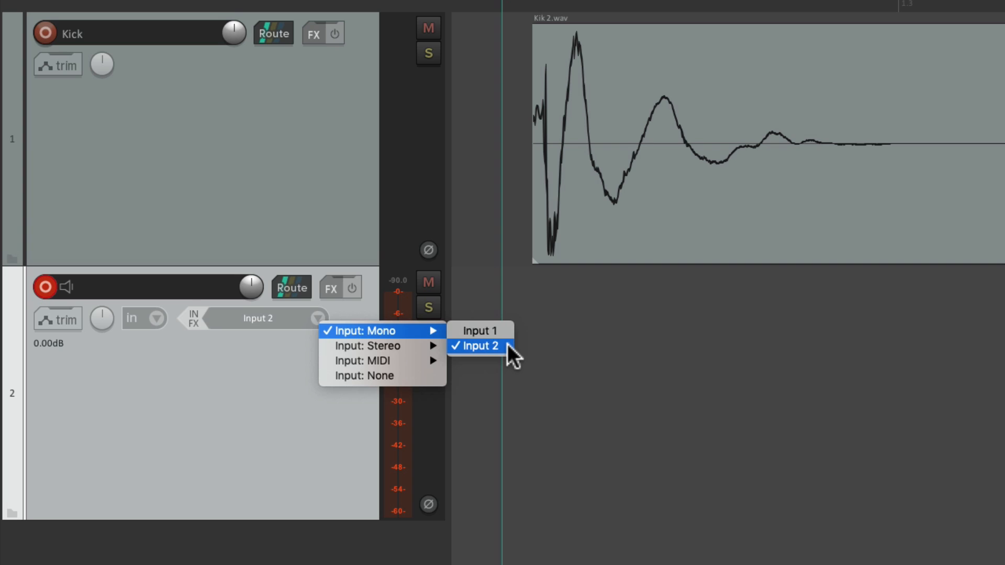
{"action": "left_click", "coordinate": [478, 346]}
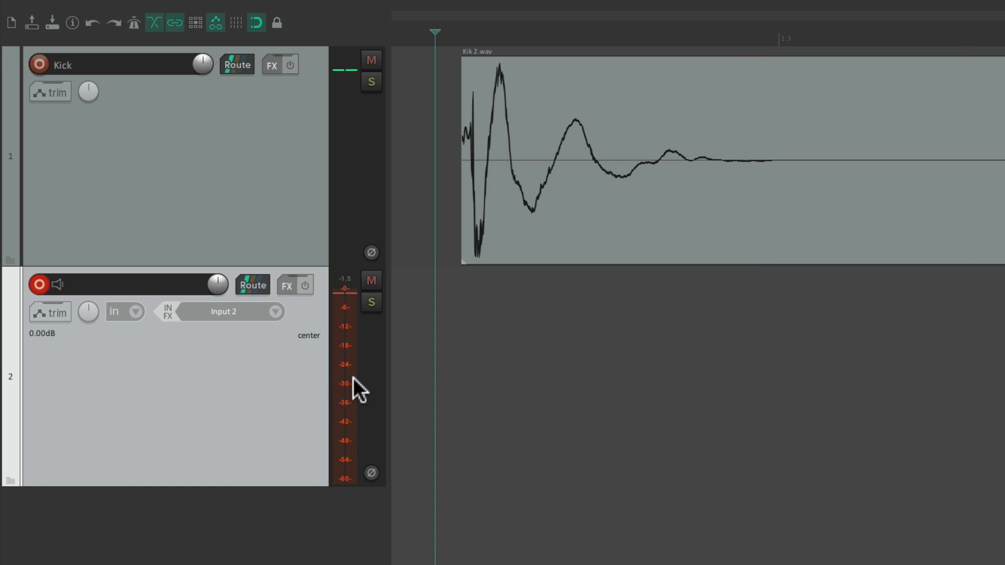
{"action": "mouse_move", "coordinate": [435, 299]}
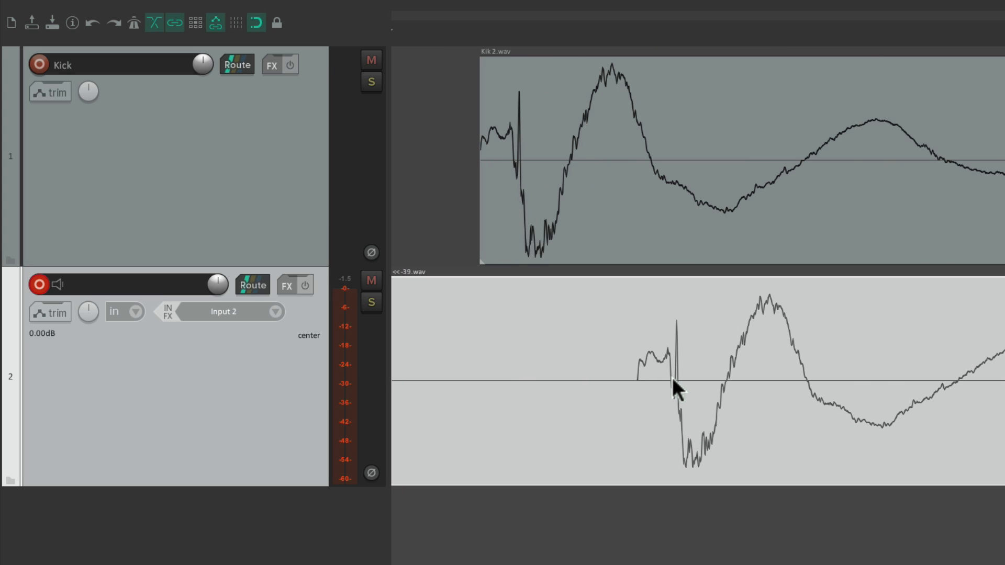
{"action": "mouse_move", "coordinate": [533, 184]}
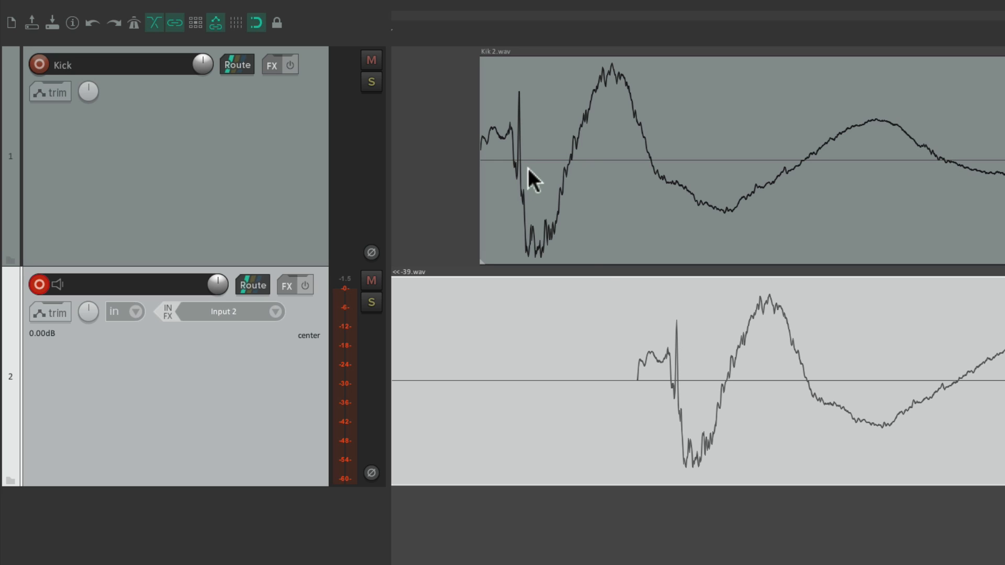
{"action": "mouse_move", "coordinate": [526, 167]}
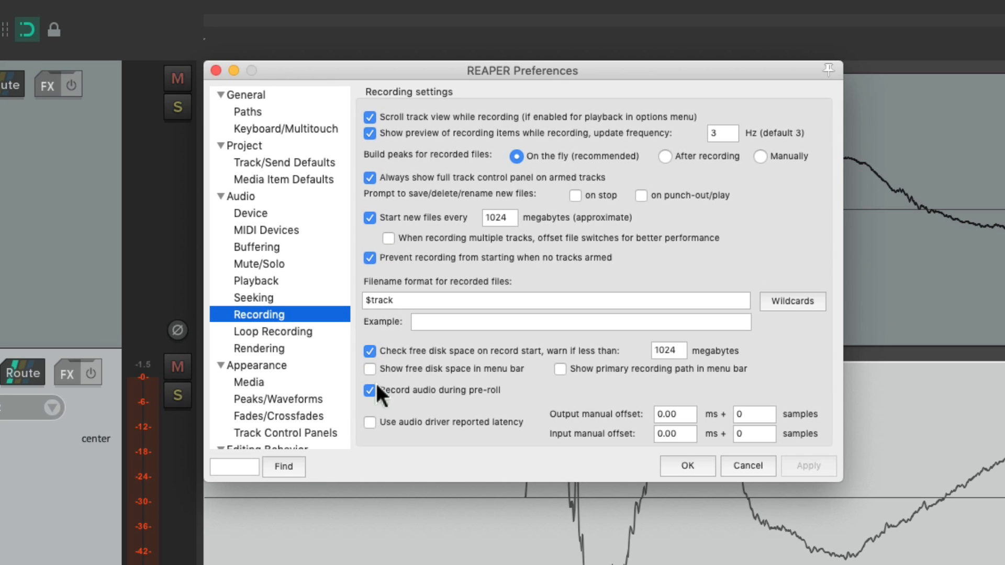
{"action": "mouse_move", "coordinate": [381, 441]}
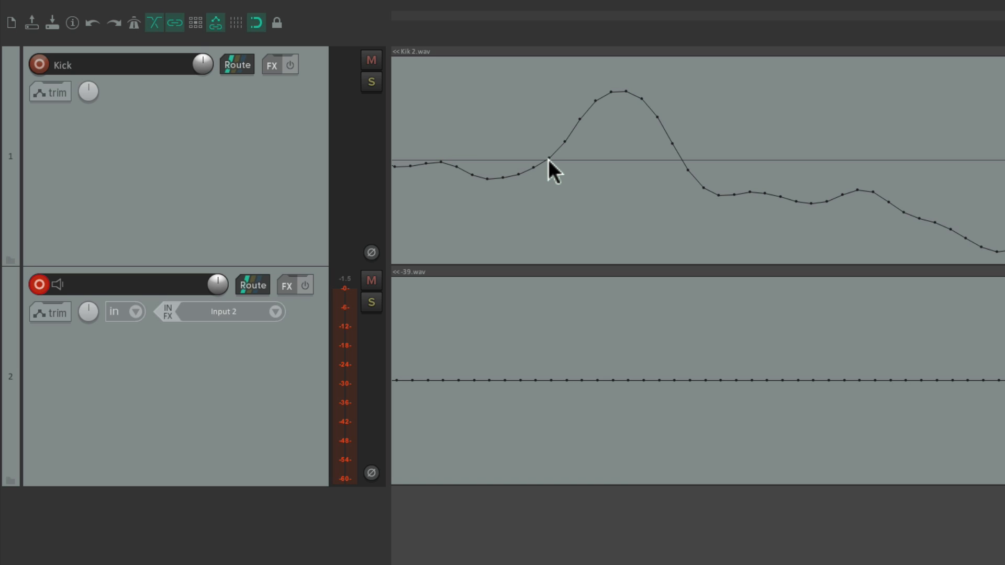
{"action": "mouse_move", "coordinate": [554, 189]}
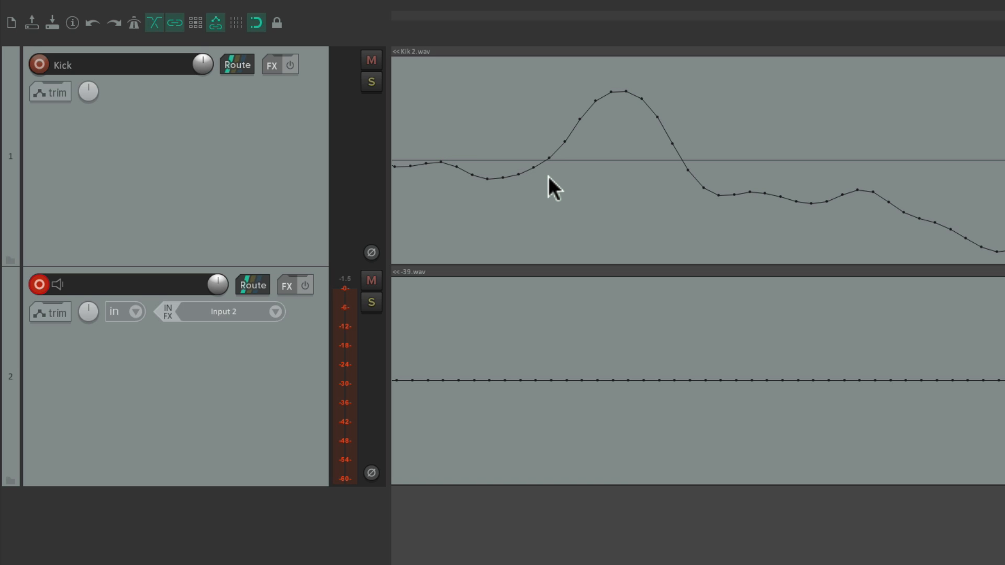
{"action": "left_click", "coordinate": [550, 172]}
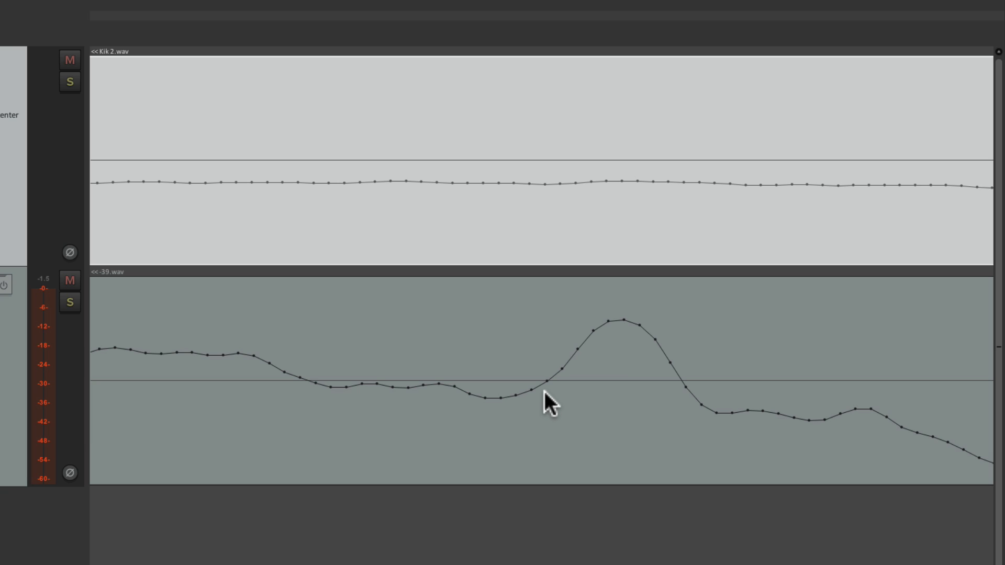
{"action": "mouse_move", "coordinate": [551, 395]}
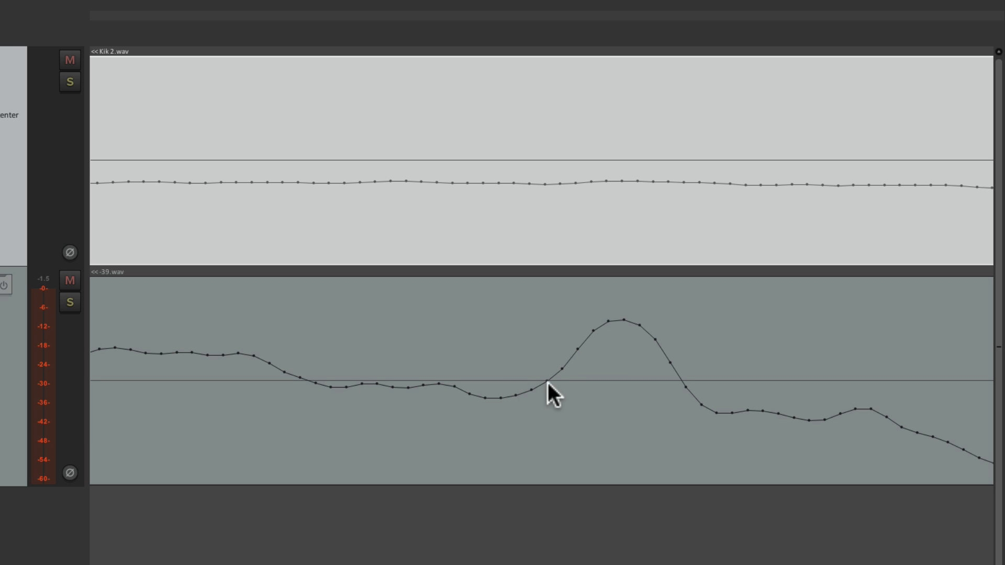
{"action": "mouse_move", "coordinate": [570, 389]}
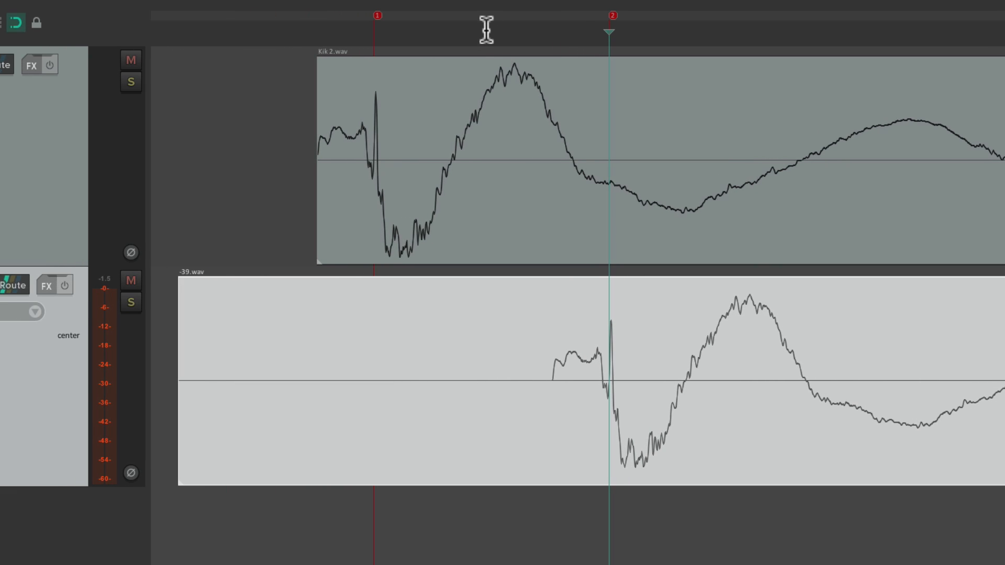
{"action": "mouse_move", "coordinate": [482, 34]}
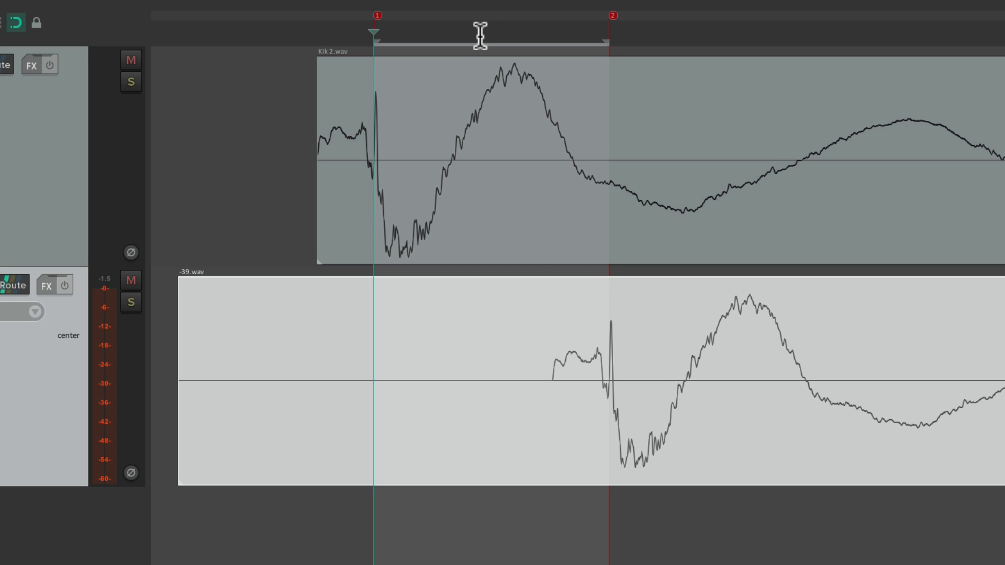
{"action": "mouse_move", "coordinate": [648, 359]}
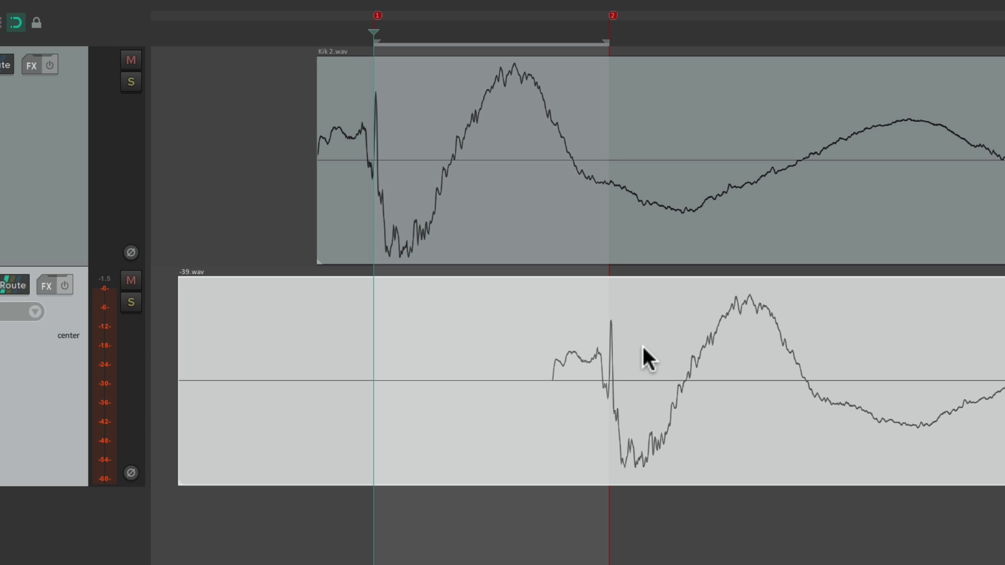
{"action": "mouse_move", "coordinate": [474, 32]}
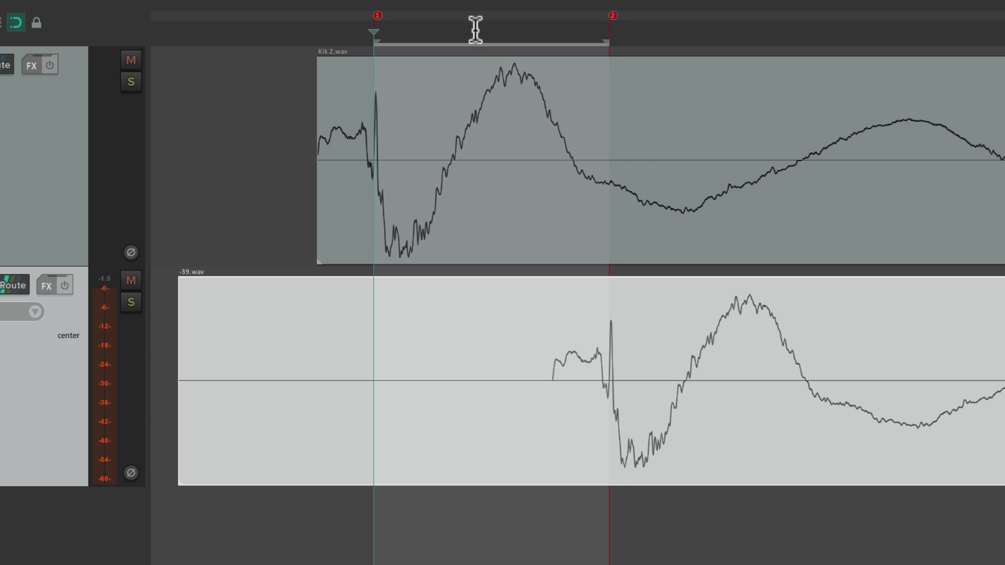
Step: Switch the ruler to samples so the selection between the kick peaks reads 563 samples
{"action": "right_click", "coordinate": [470, 31]}
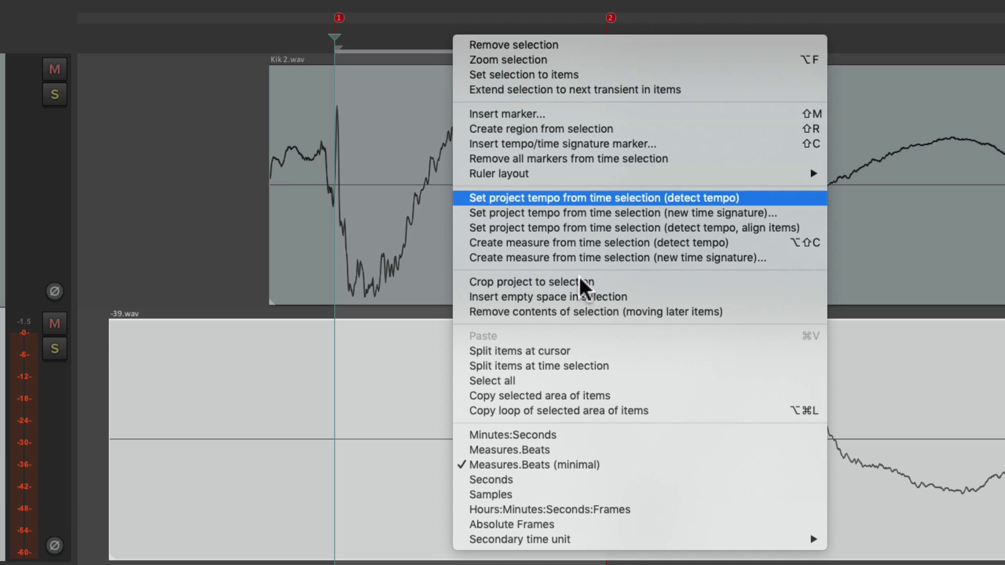
{"action": "mouse_move", "coordinate": [537, 494]}
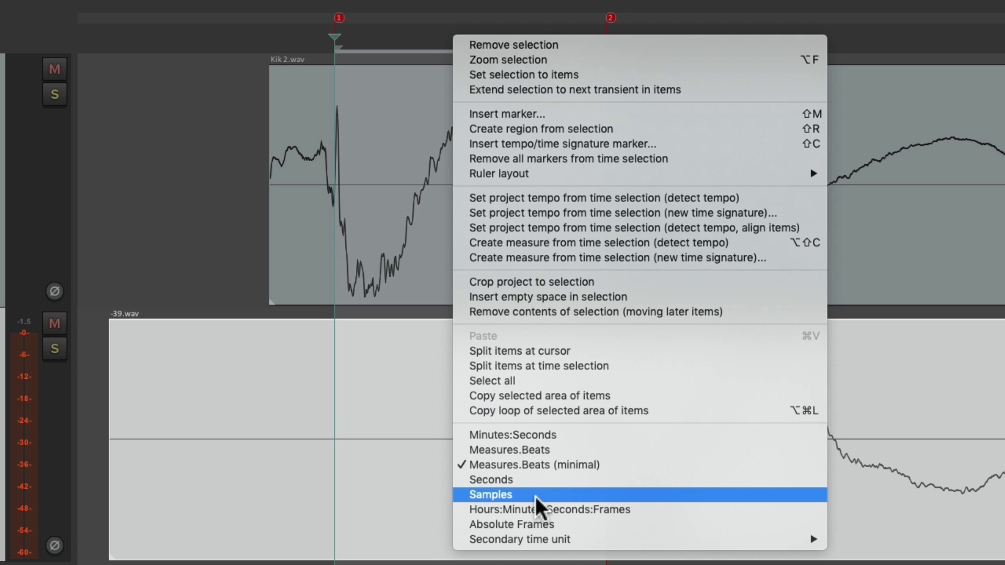
{"action": "left_click", "coordinate": [490, 494]}
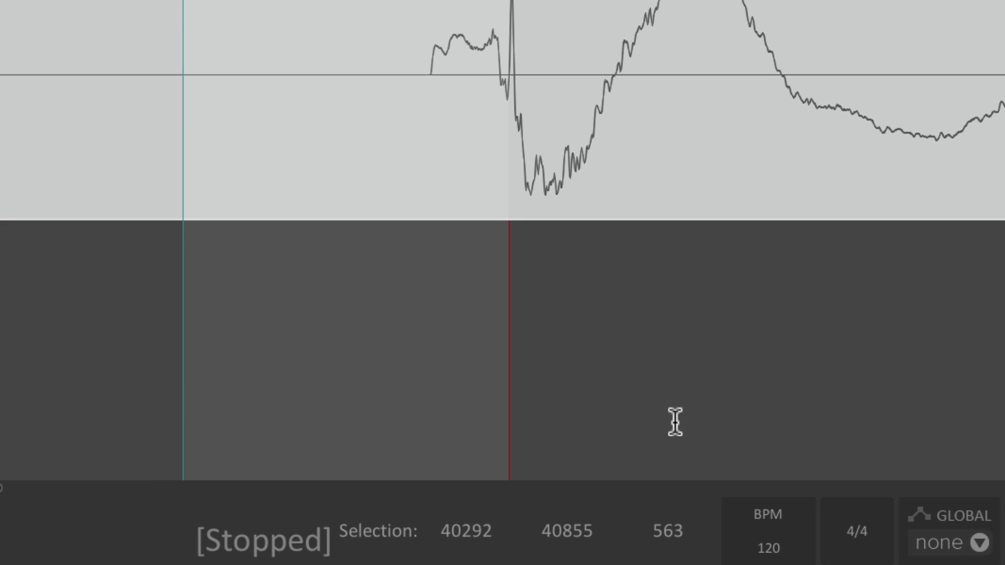
{"action": "mouse_move", "coordinate": [695, 545]}
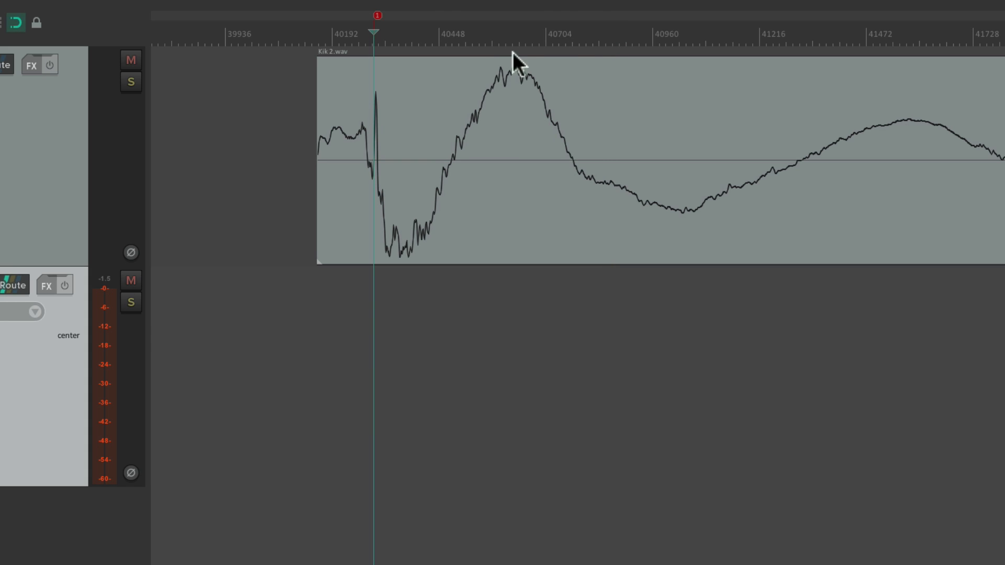
{"action": "mouse_move", "coordinate": [420, 98]}
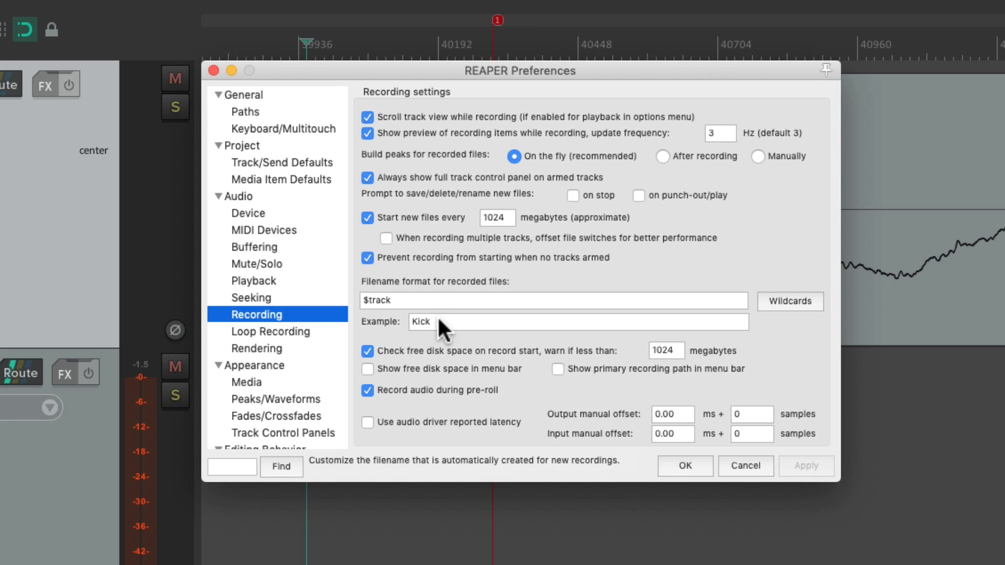
Step: Turn 'Use audio driver reported latency' back on and apply it
{"action": "left_click", "coordinate": [367, 422]}
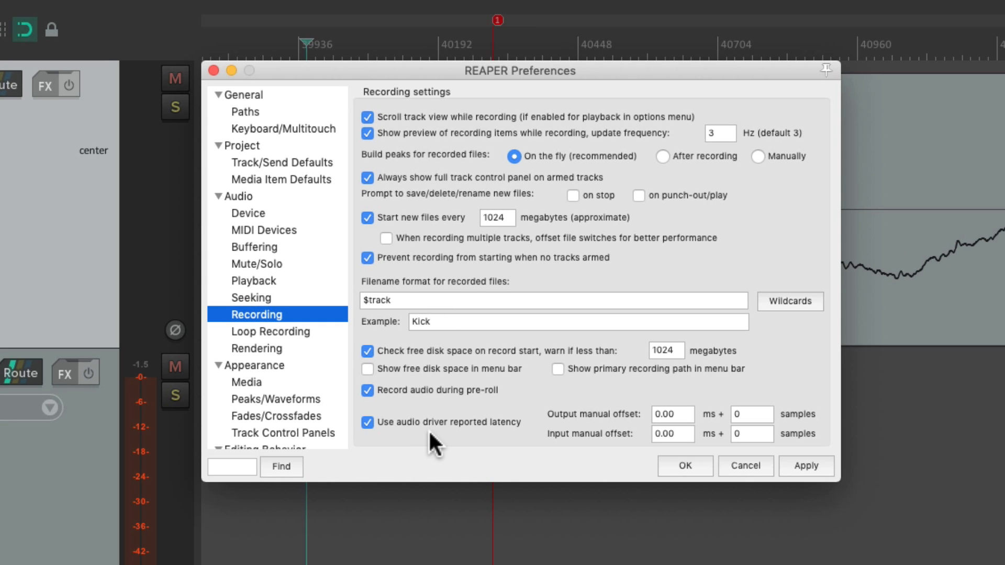
{"action": "mouse_move", "coordinate": [485, 446]}
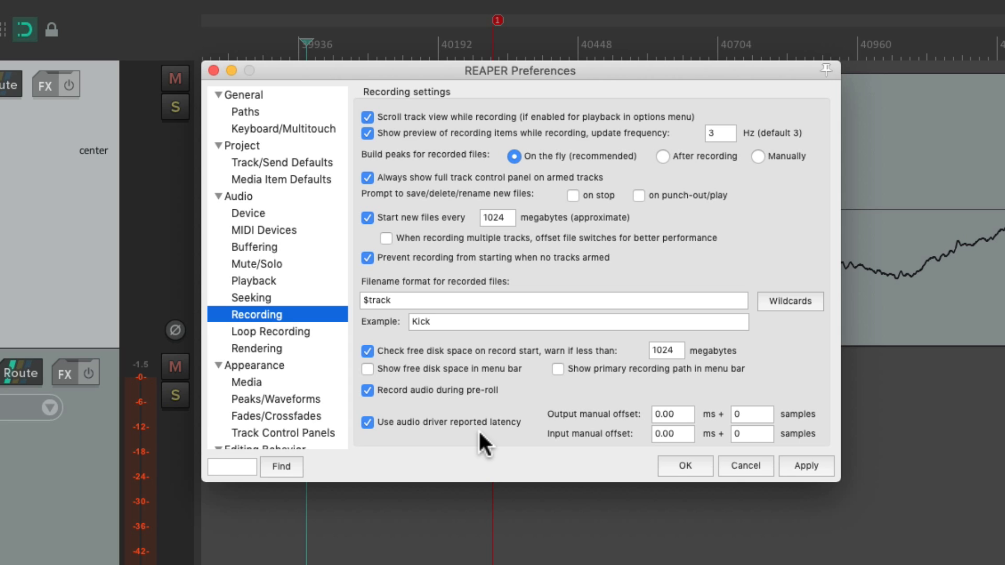
{"action": "left_click", "coordinate": [684, 466]}
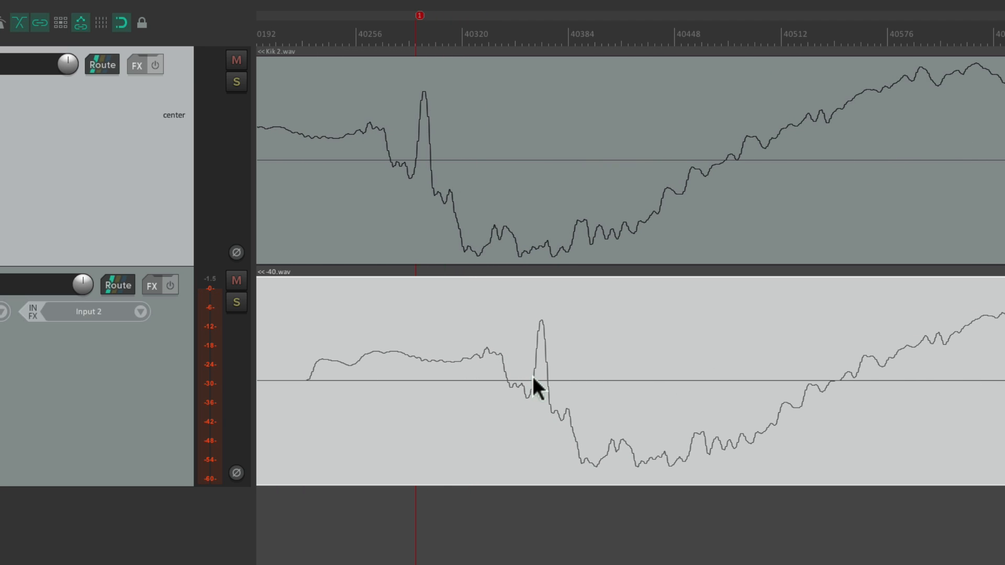
{"action": "mouse_move", "coordinate": [515, 365]}
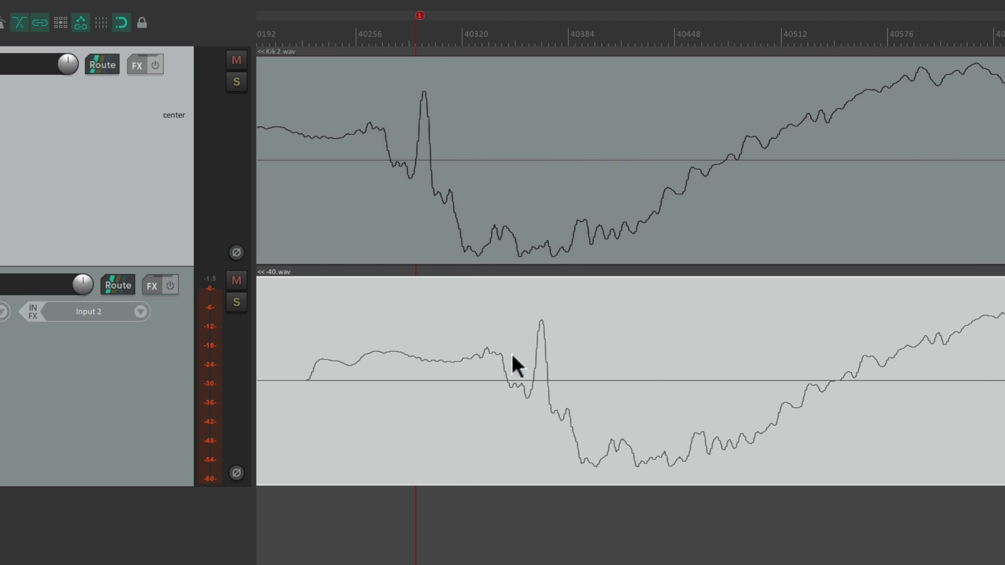
{"action": "mouse_move", "coordinate": [462, 307]}
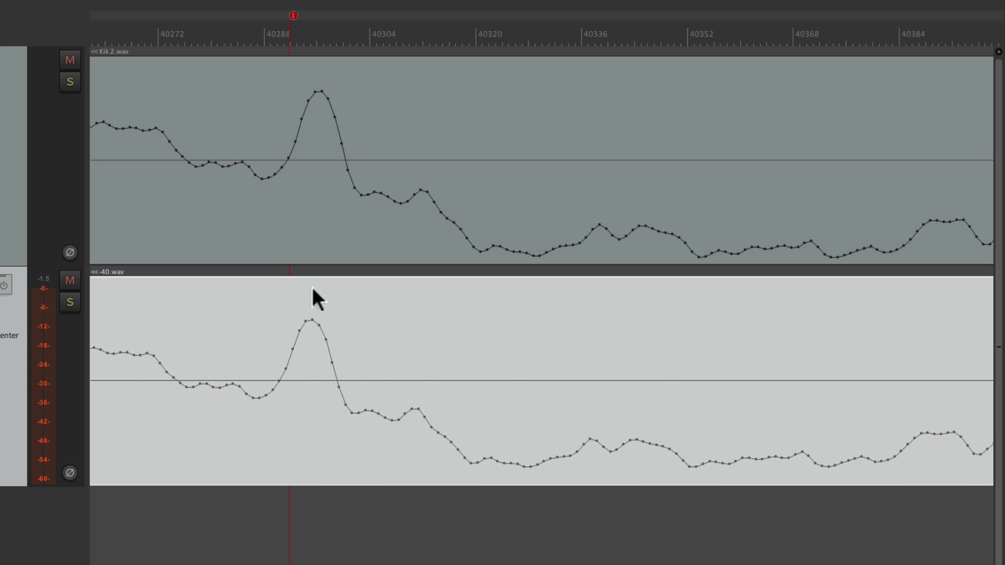
{"action": "mouse_move", "coordinate": [318, 282]}
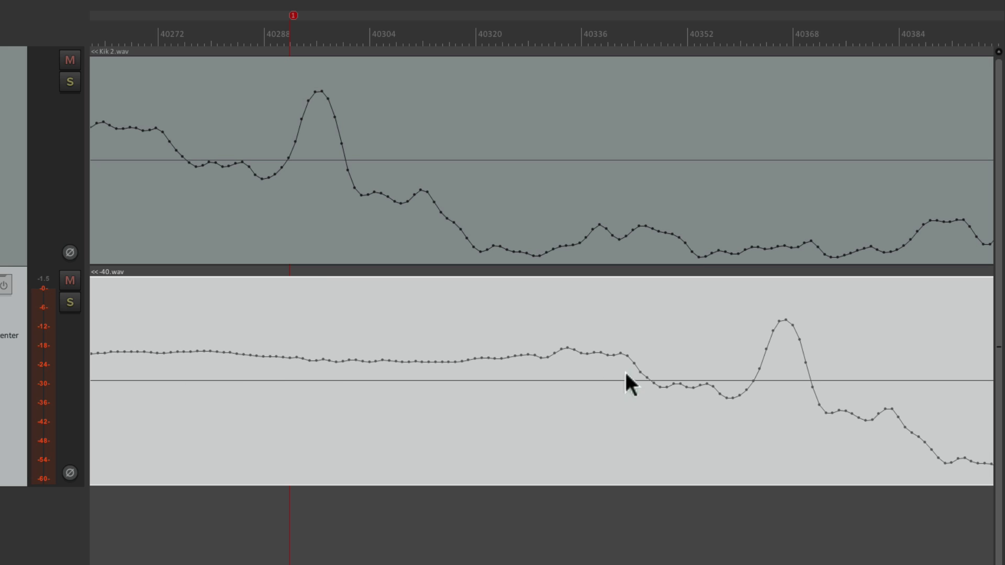
{"action": "mouse_move", "coordinate": [775, 429]}
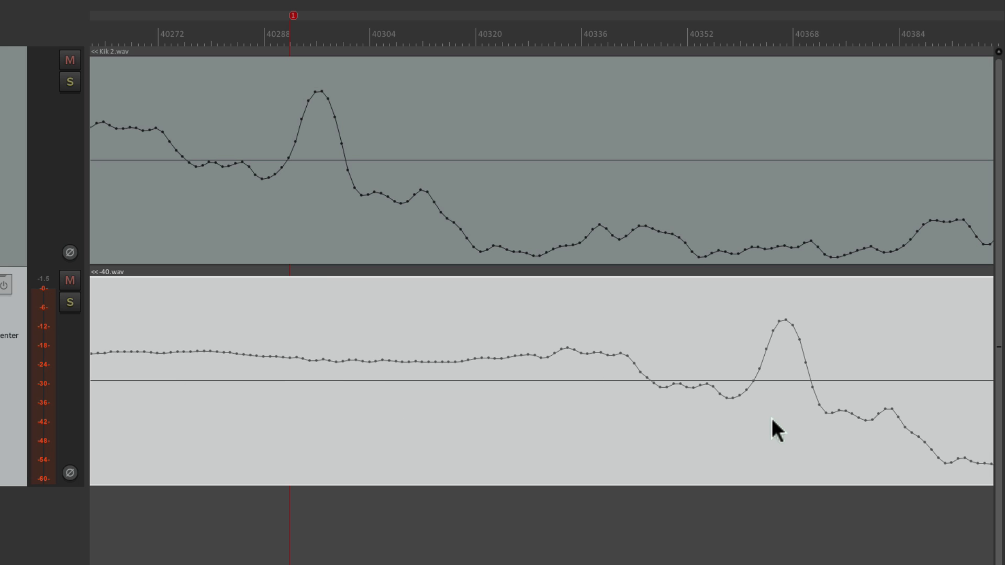
{"action": "mouse_move", "coordinate": [762, 398]}
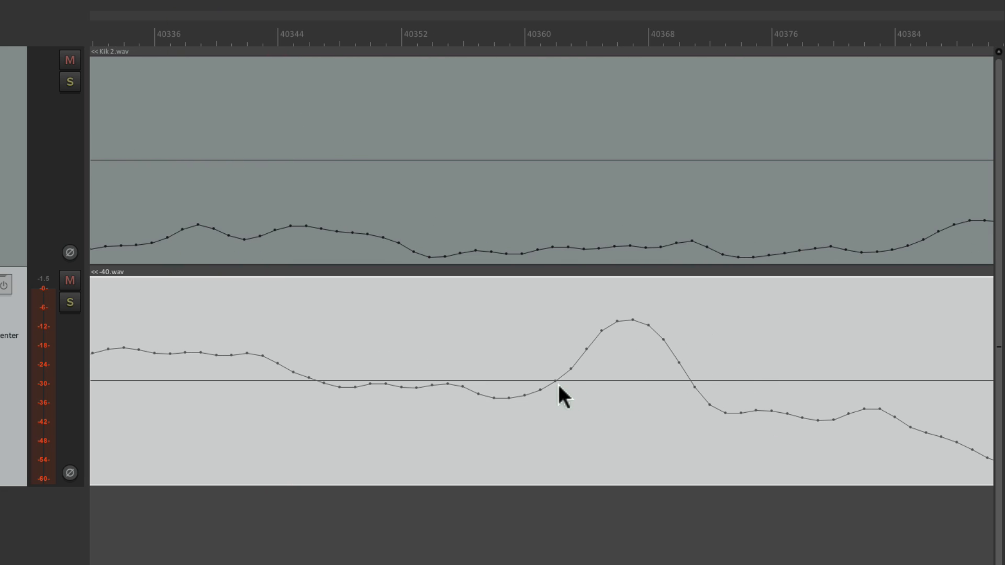
{"action": "mouse_move", "coordinate": [561, 410]}
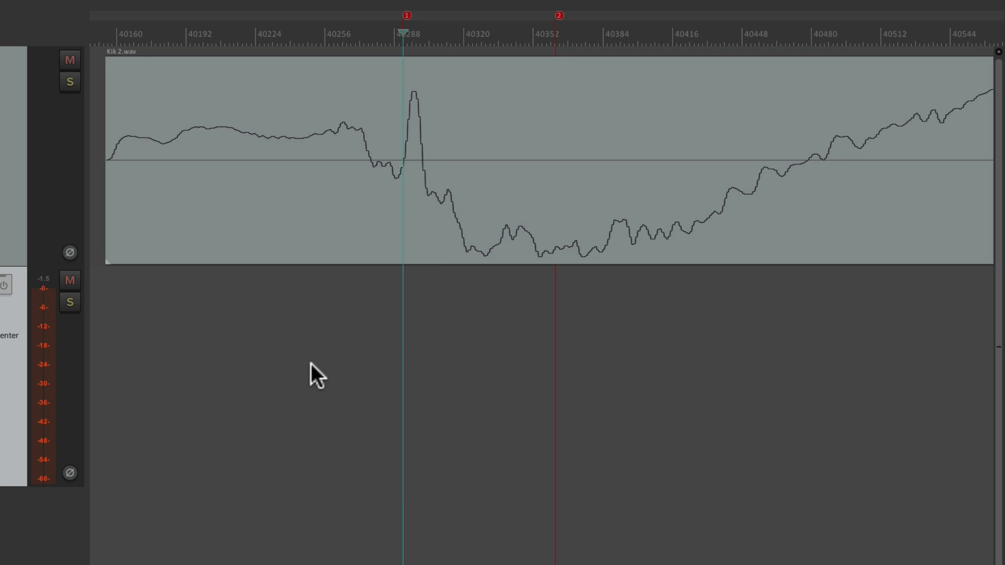
Step: Remove the second marker and enter the 70-sample input manual offset
{"action": "left_click", "coordinate": [555, 15]}
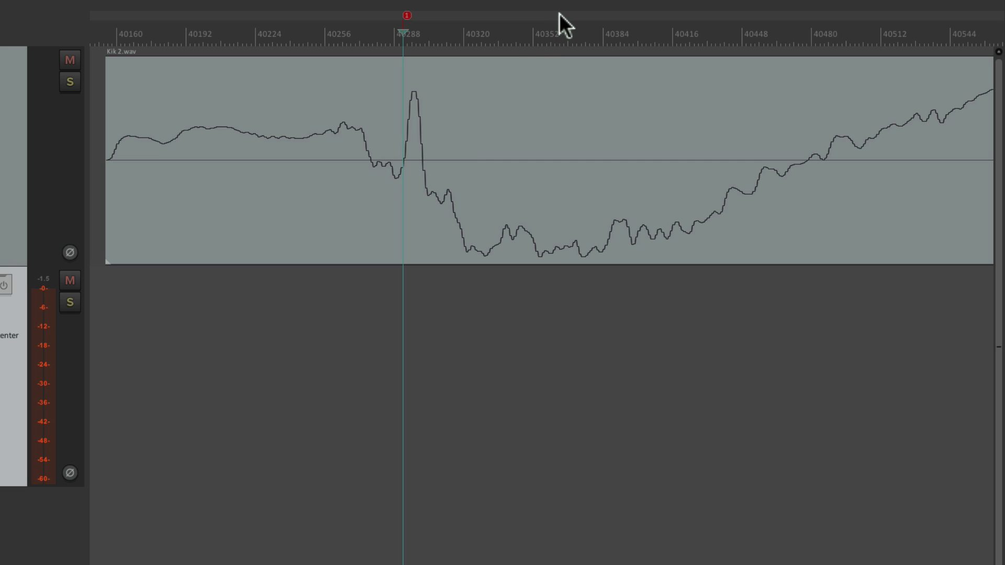
{"action": "mouse_move", "coordinate": [285, 377]}
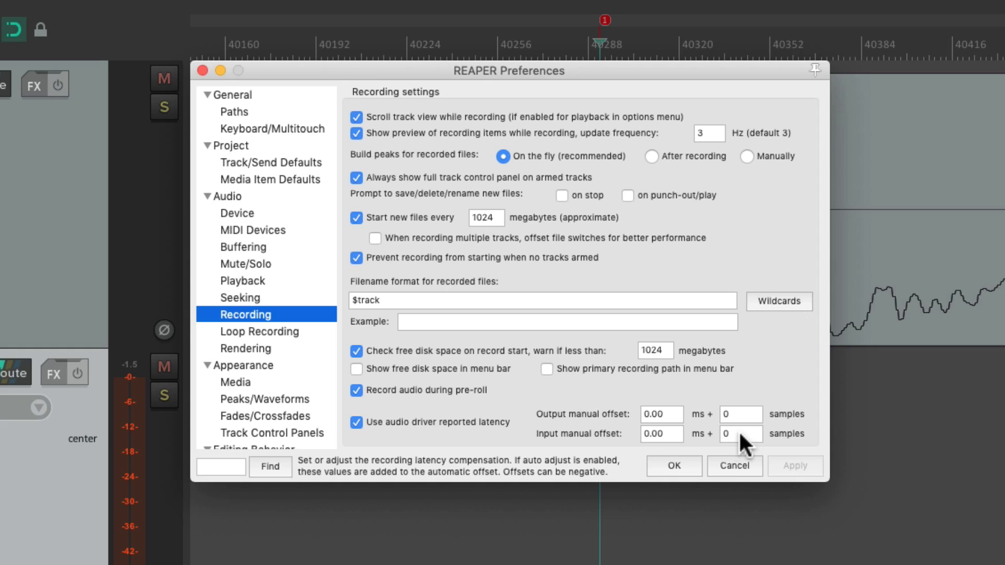
{"action": "mouse_move", "coordinate": [586, 452]}
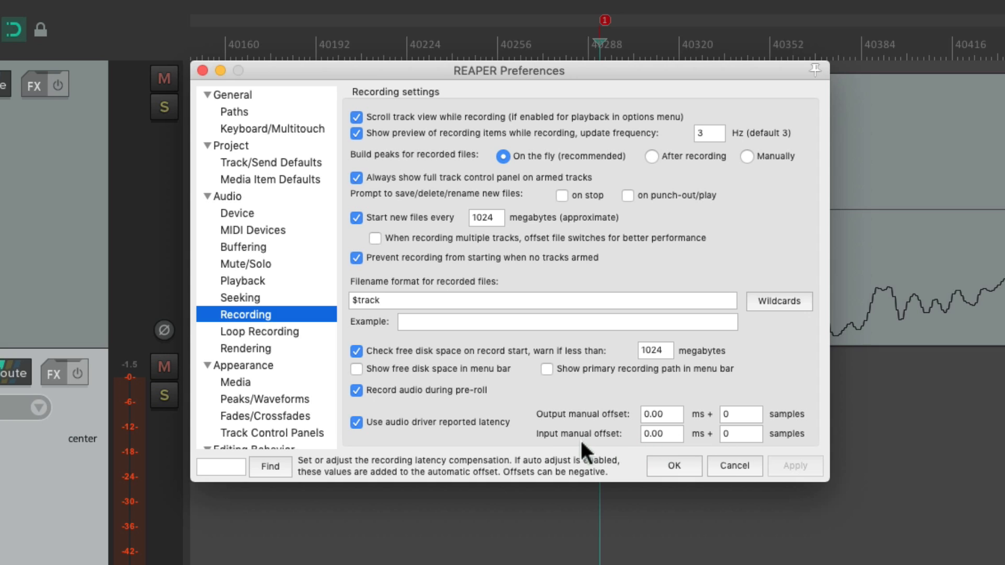
{"action": "mouse_move", "coordinate": [575, 449]}
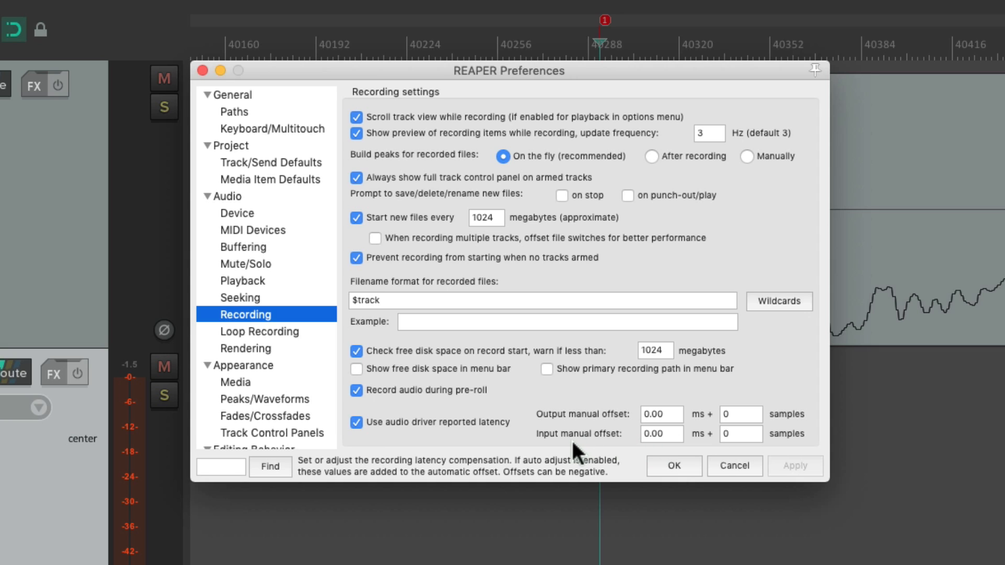
{"action": "mouse_move", "coordinate": [441, 441]}
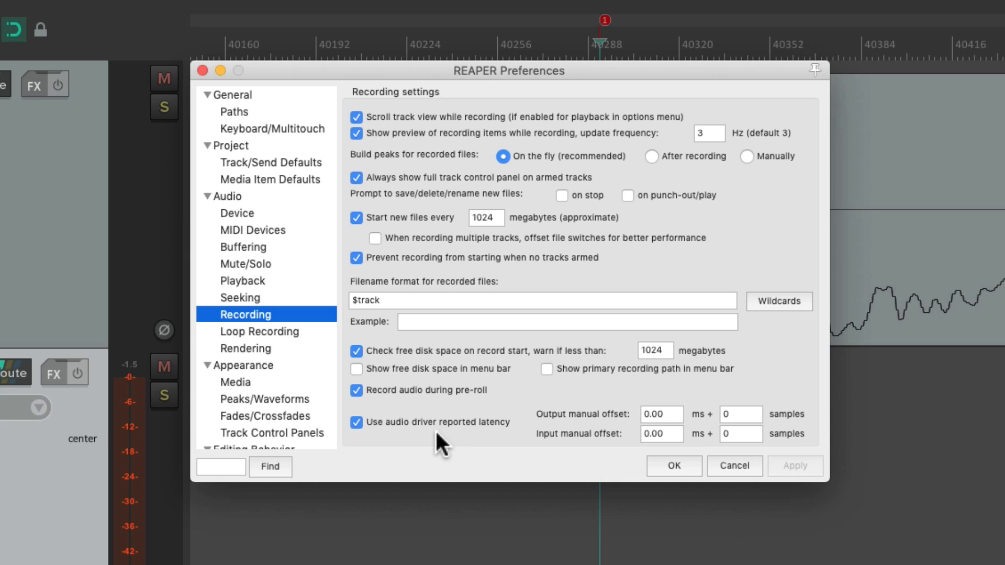
{"action": "mouse_move", "coordinate": [740, 444]}
{"action": "type", "text": "7"}
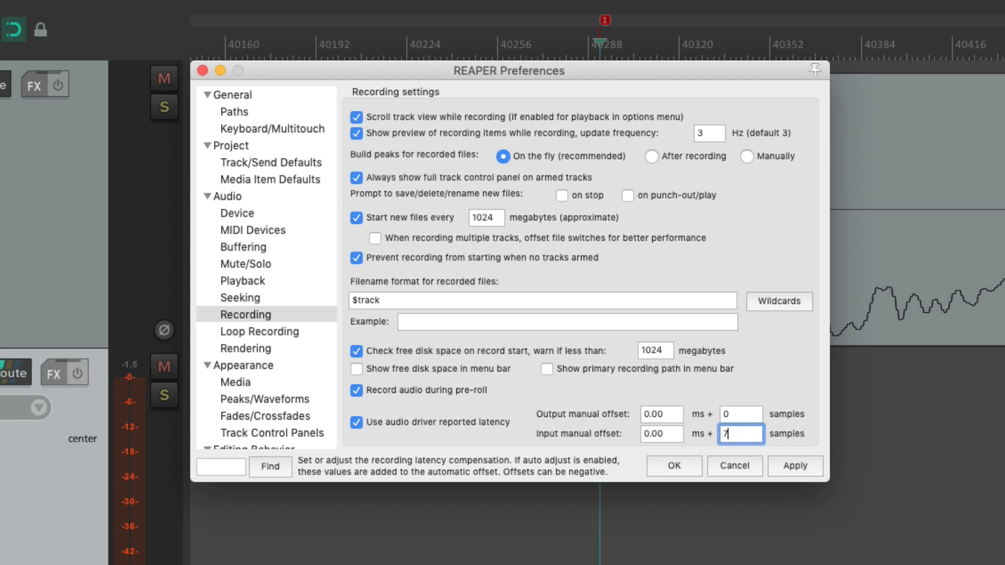
{"action": "type", "text": "0"}
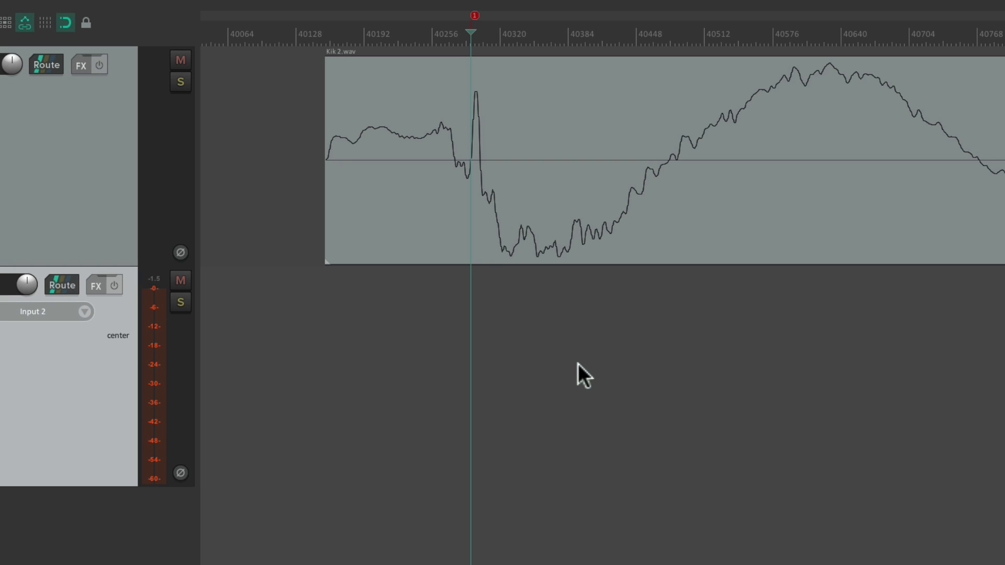
{"action": "mouse_move", "coordinate": [501, 193]}
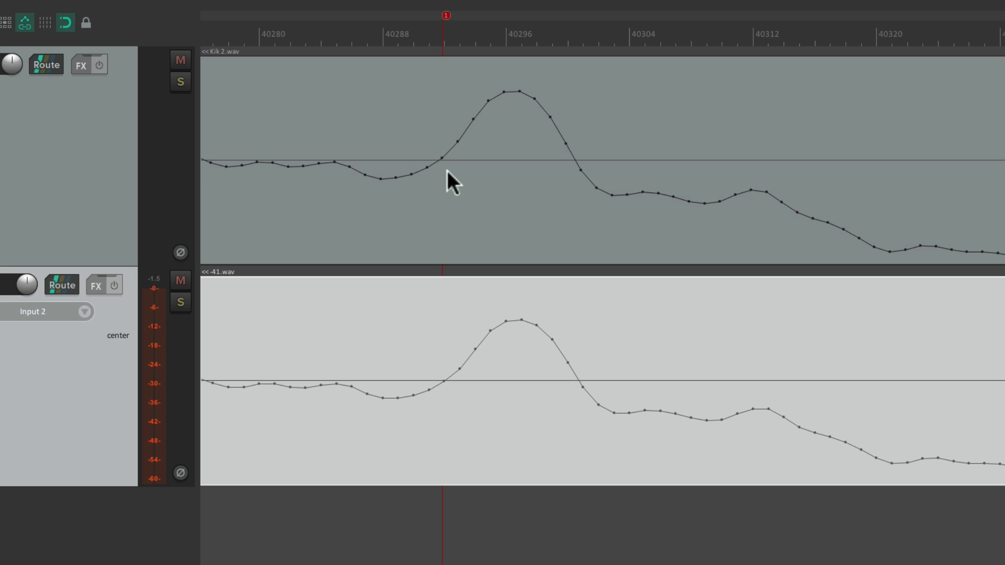
{"action": "mouse_move", "coordinate": [456, 402]}
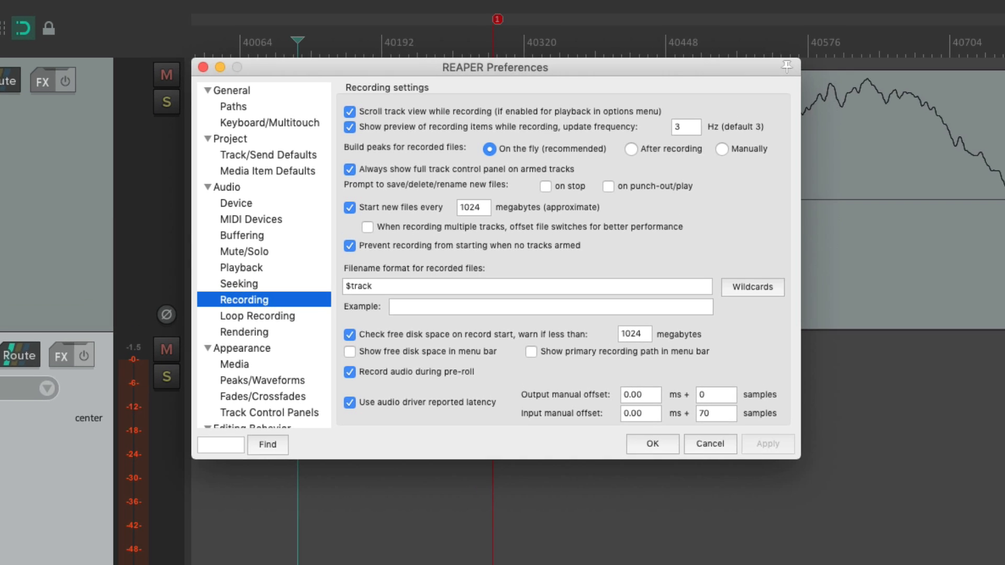
Step: Set the requested block size to 512 samples in the device settings and confirm
{"action": "left_click", "coordinate": [235, 213]}
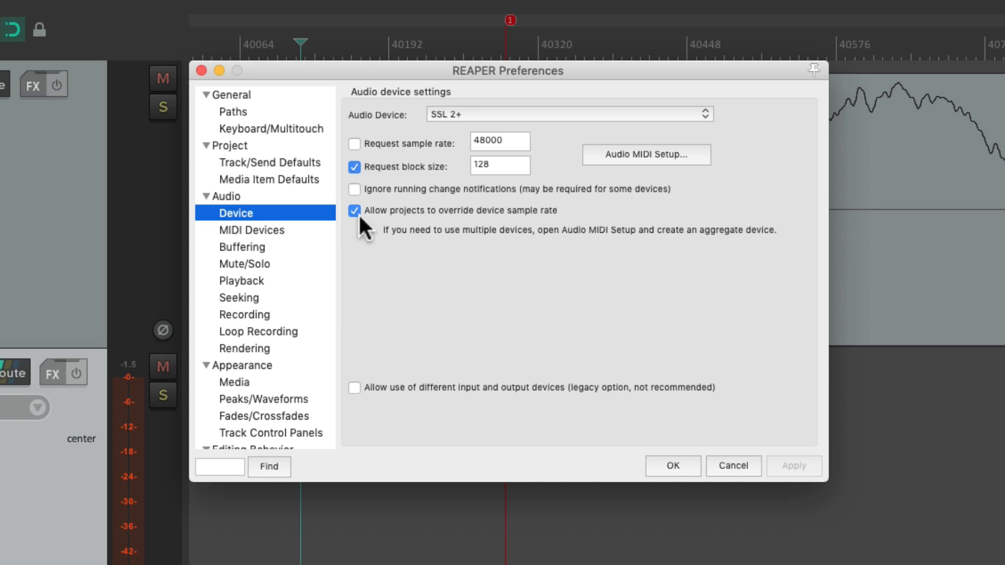
{"action": "mouse_move", "coordinate": [513, 179]}
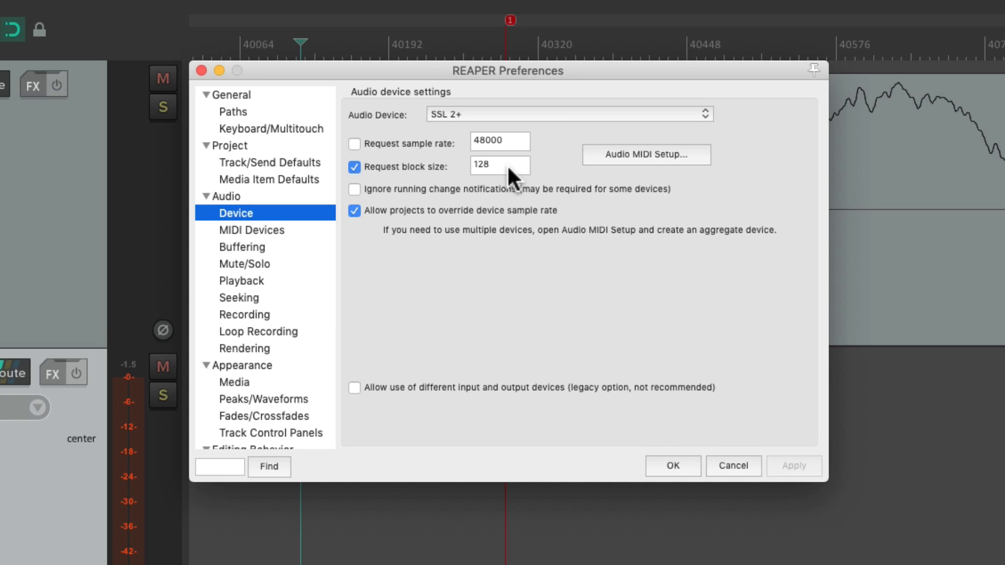
{"action": "triple_click", "coordinate": [499, 164]}
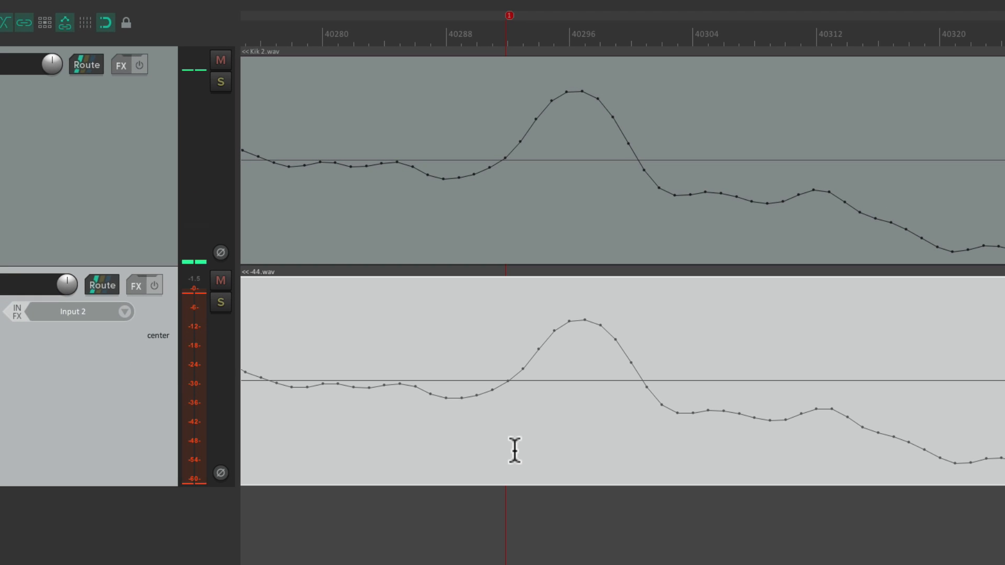
{"action": "mouse_move", "coordinate": [516, 391]}
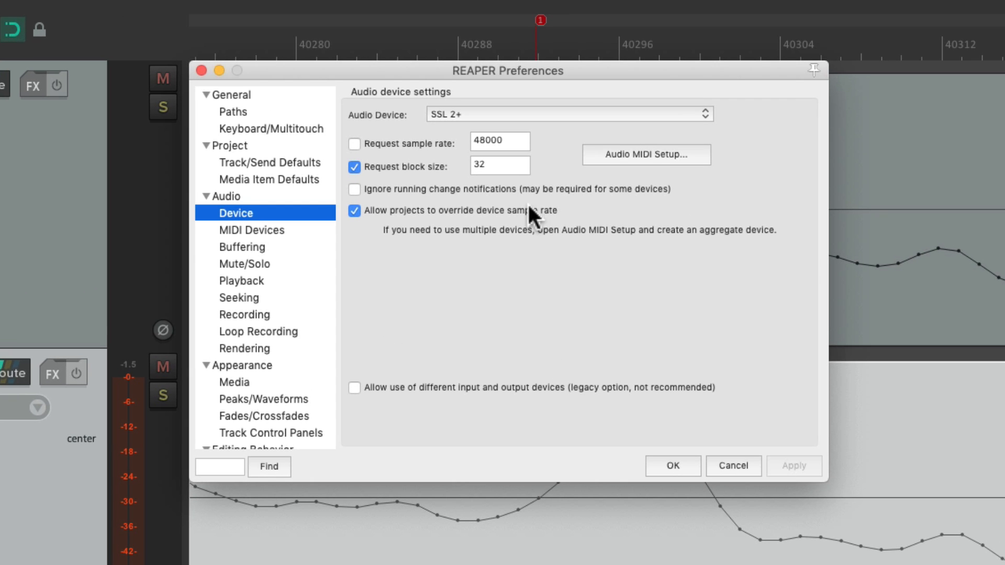
{"action": "type", "text": "512"}
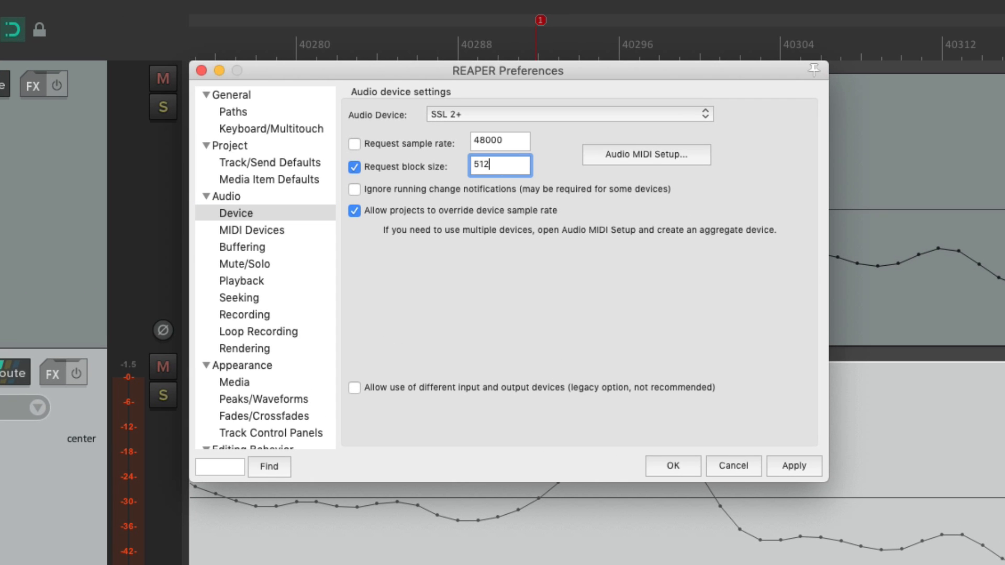
{"action": "left_click", "coordinate": [672, 466]}
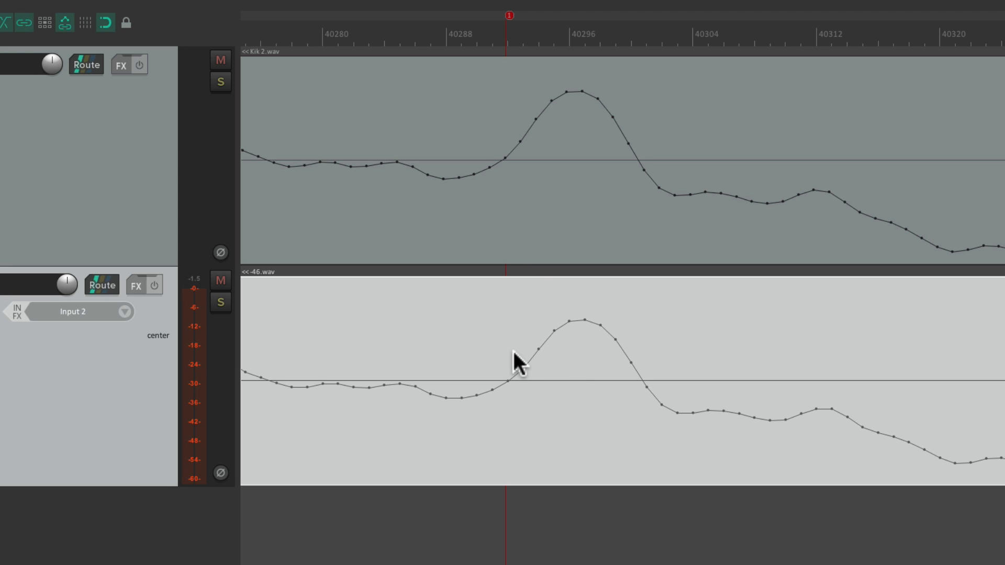
{"action": "mouse_move", "coordinate": [524, 440]}
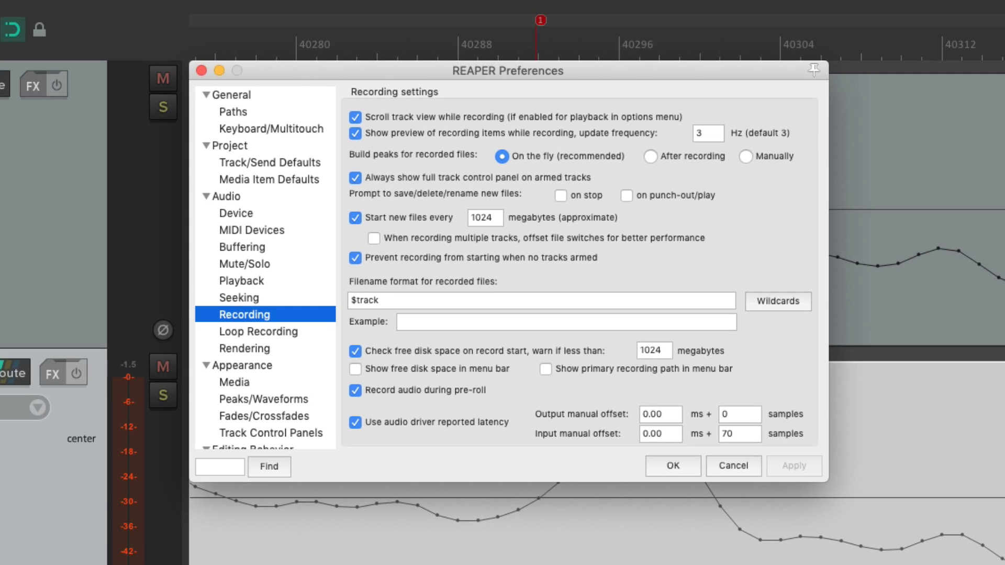
{"action": "mouse_move", "coordinate": [743, 446]}
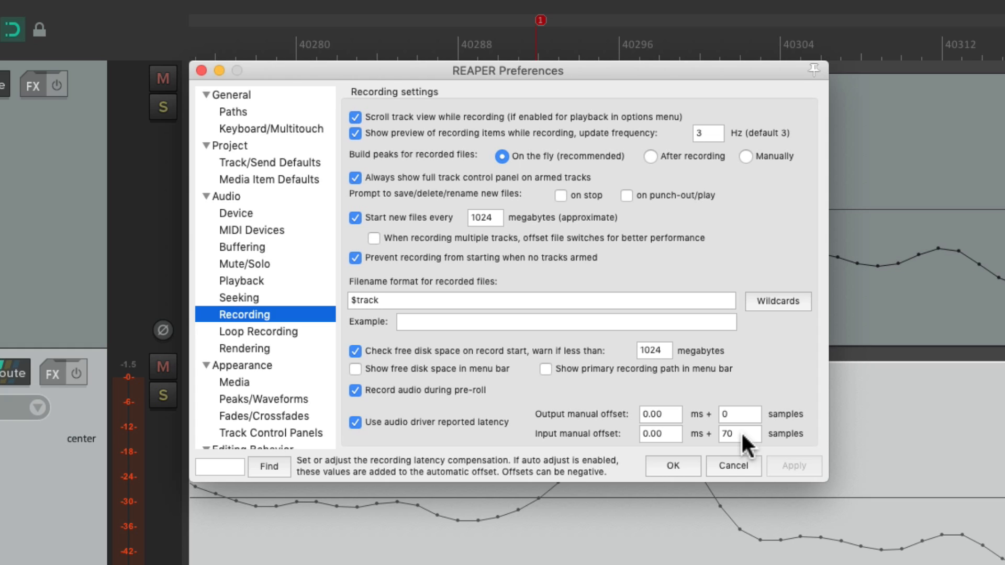